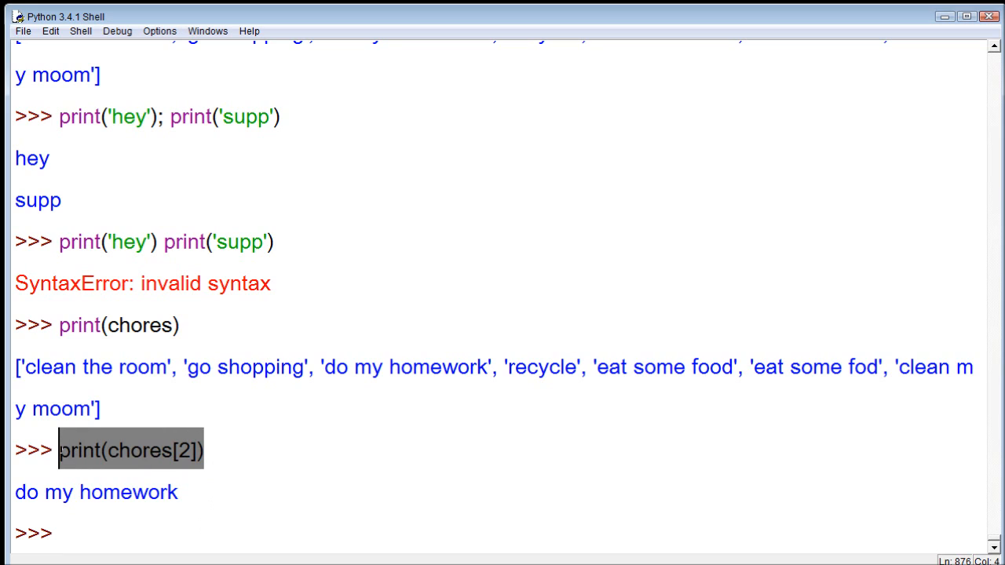
# Run print(chores[2] chores[3]), hit a SyntaxError, then add the comma so it prints do my homework recycle
pyautogui.click(213, 512)
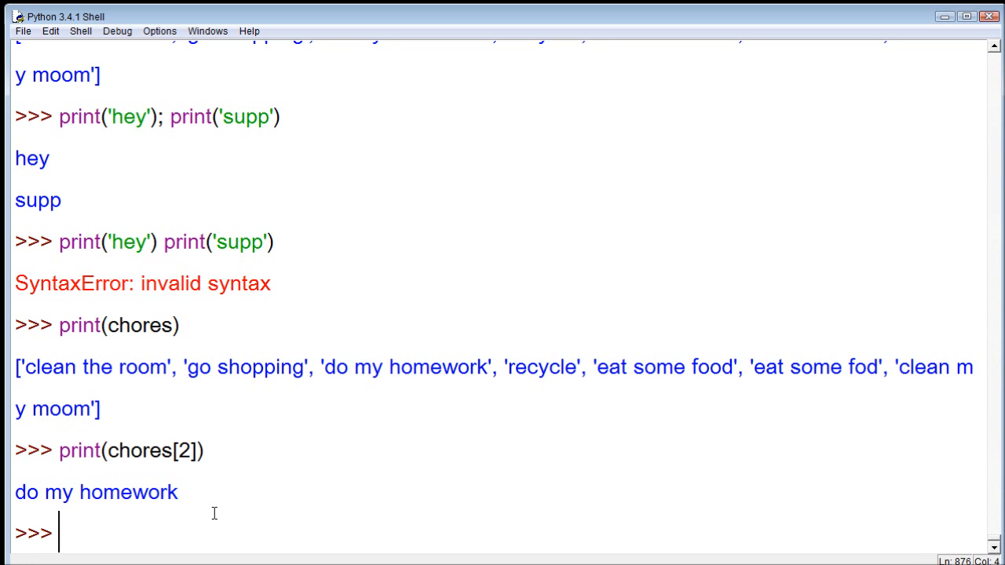
pyautogui.moveTo(223, 493)
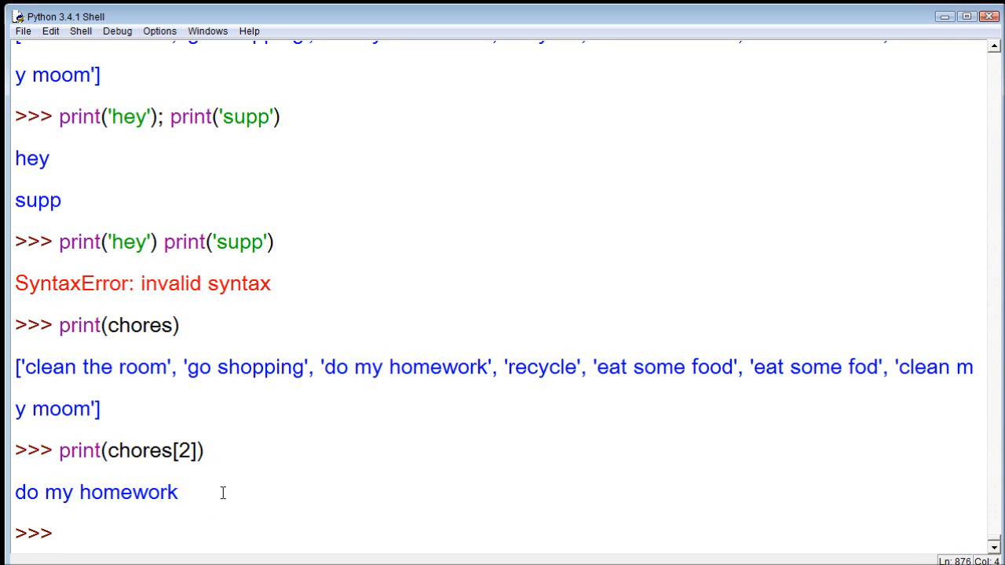
pyautogui.moveTo(189, 367); pyautogui.dragTo(882, 368)
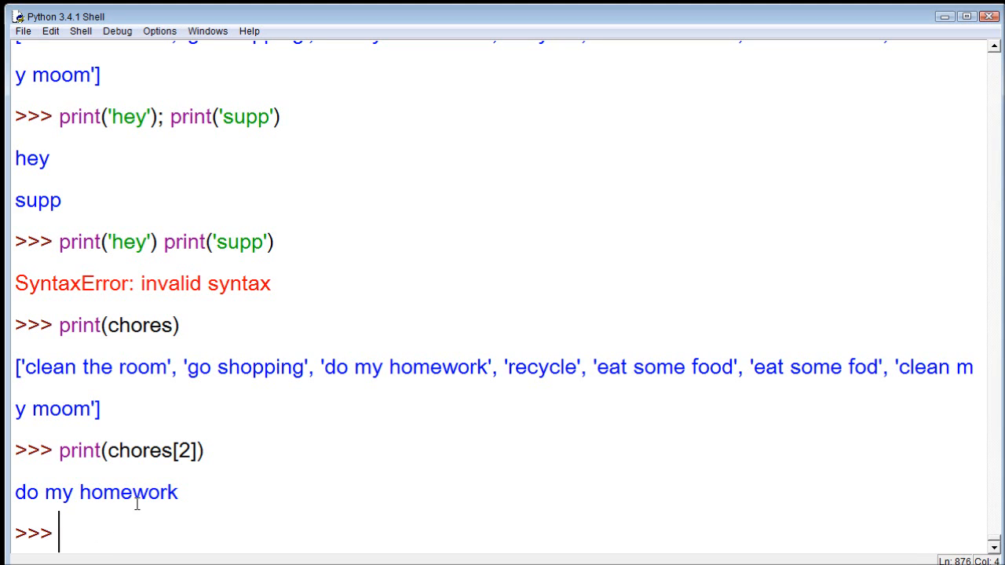
pyautogui.write('print(chores[2])')
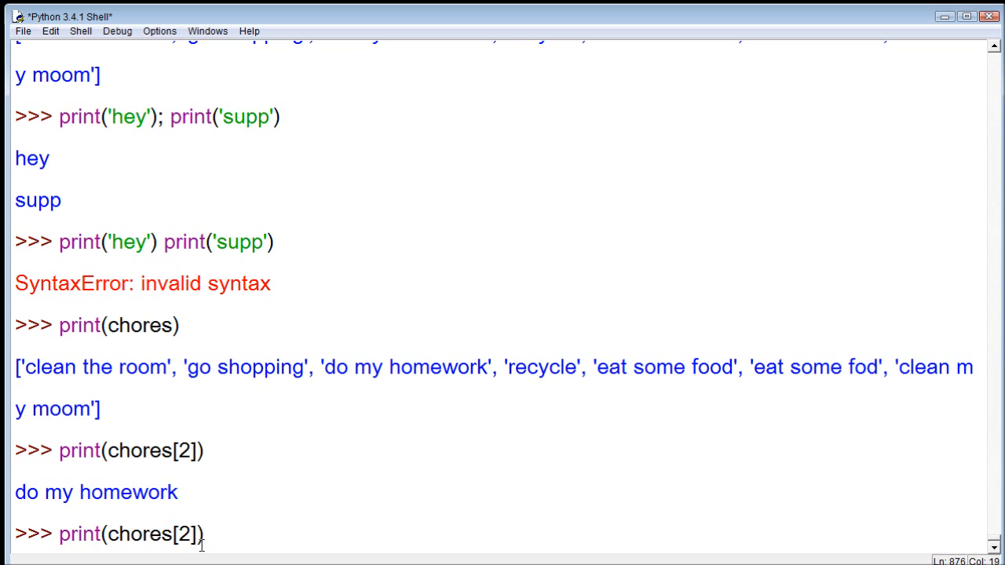
pyautogui.write('.chore')
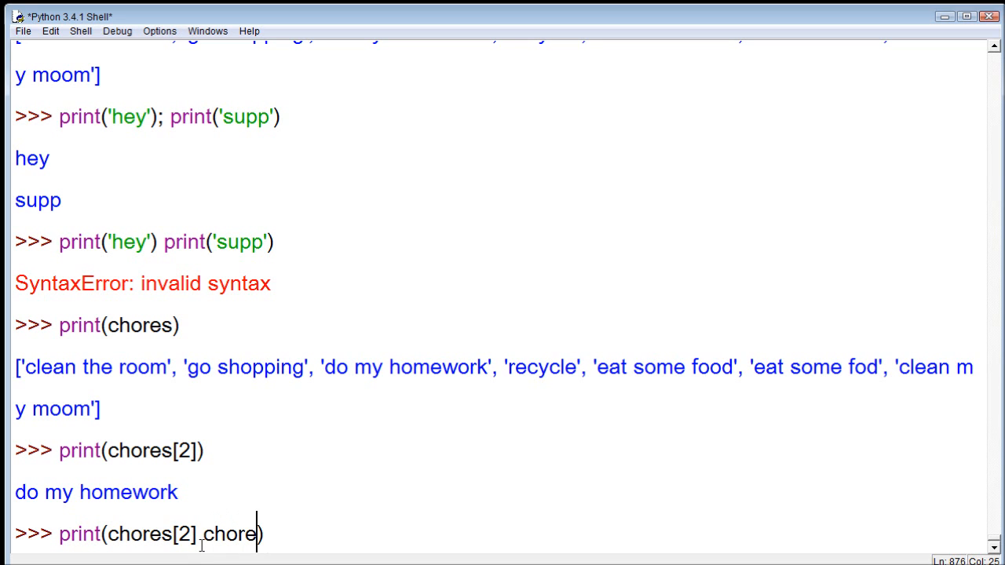
pyautogui.write('s{3')
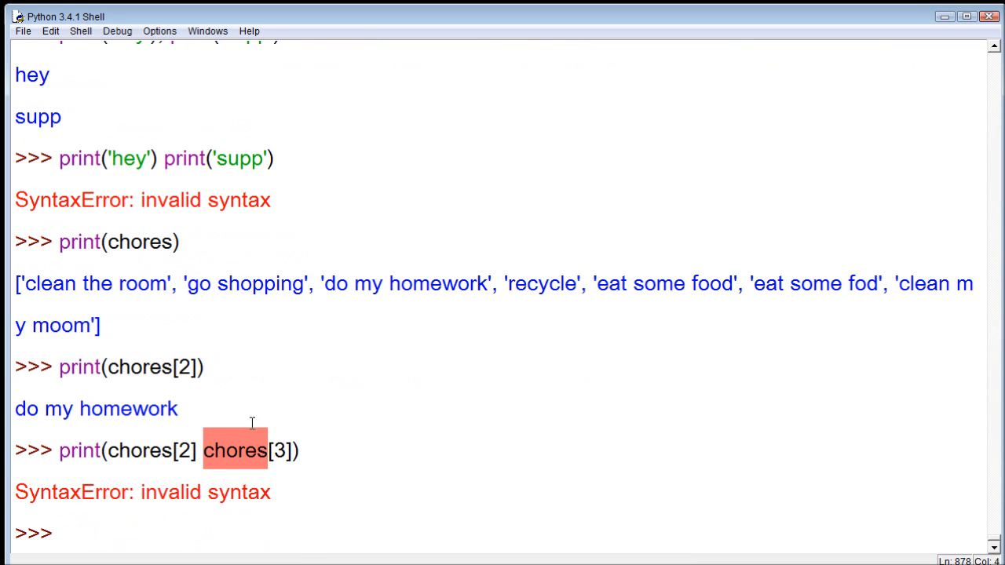
pyautogui.write('print(chores[2] chores[3])')
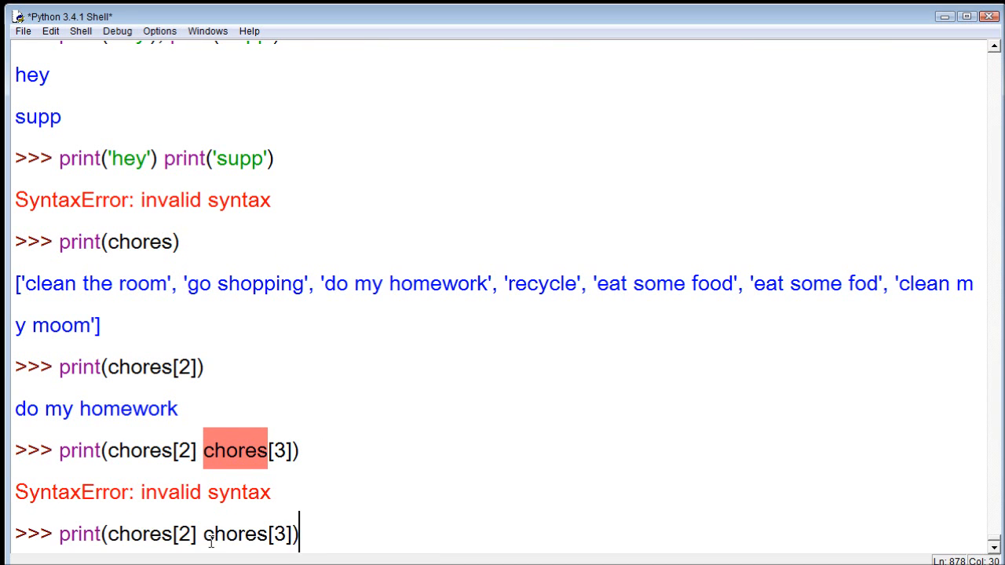
pyautogui.click(196, 534)
pyautogui.write(',')
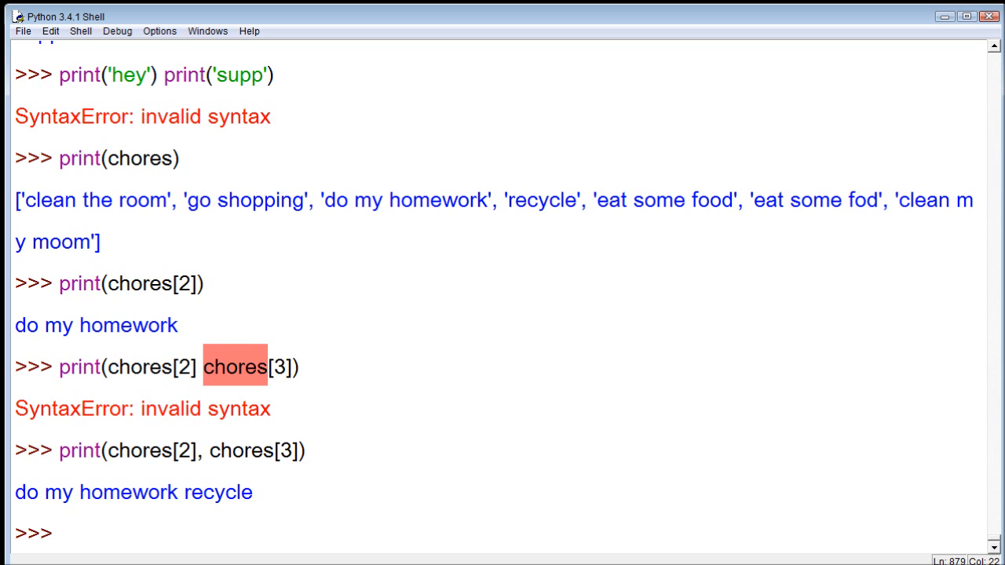
# Run print(chores[0], chores[5]) to output clean the room eat some fod
pyautogui.click(200, 451)
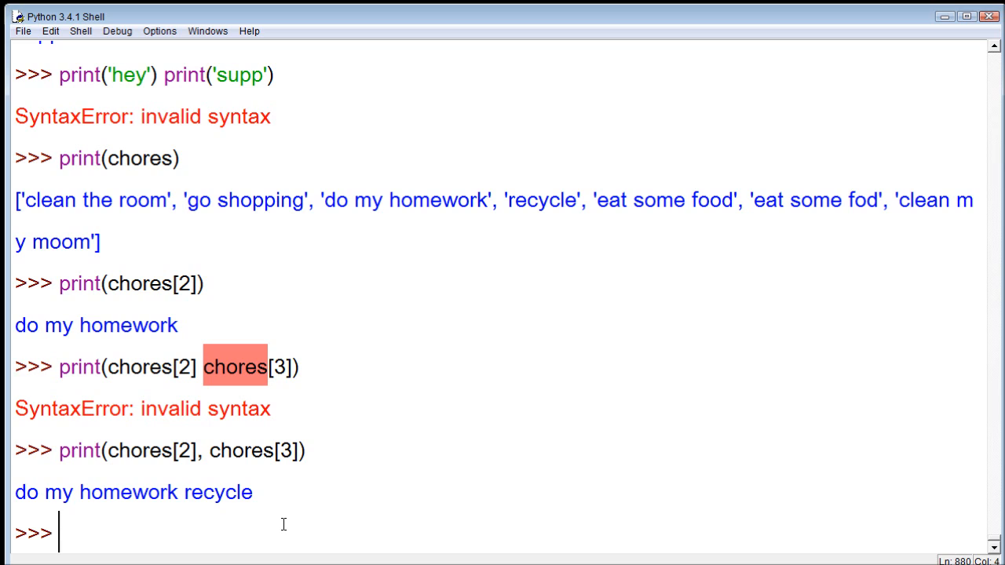
pyautogui.write('print(chores[2], chores[3])')
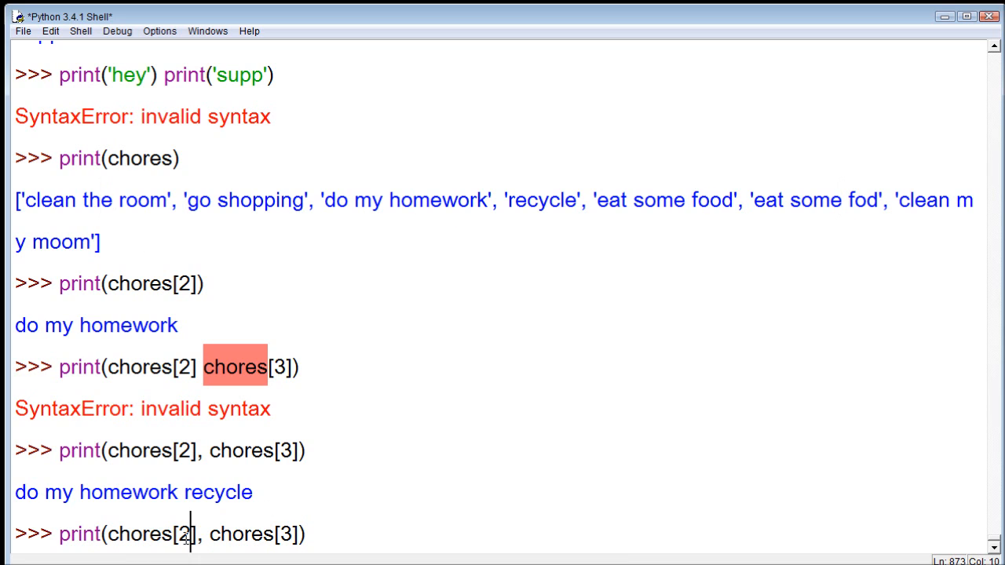
pyautogui.write('0')
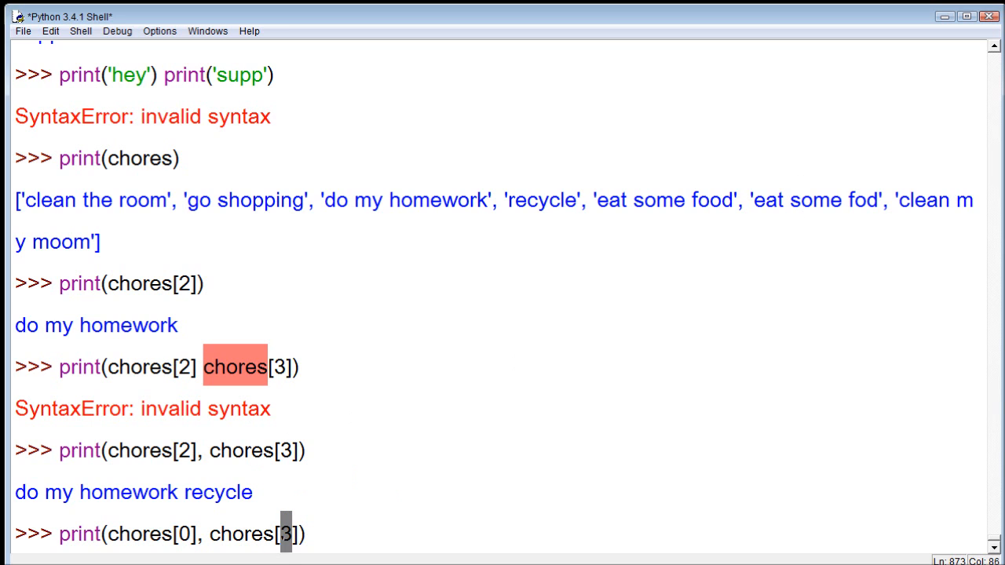
pyautogui.write('5')
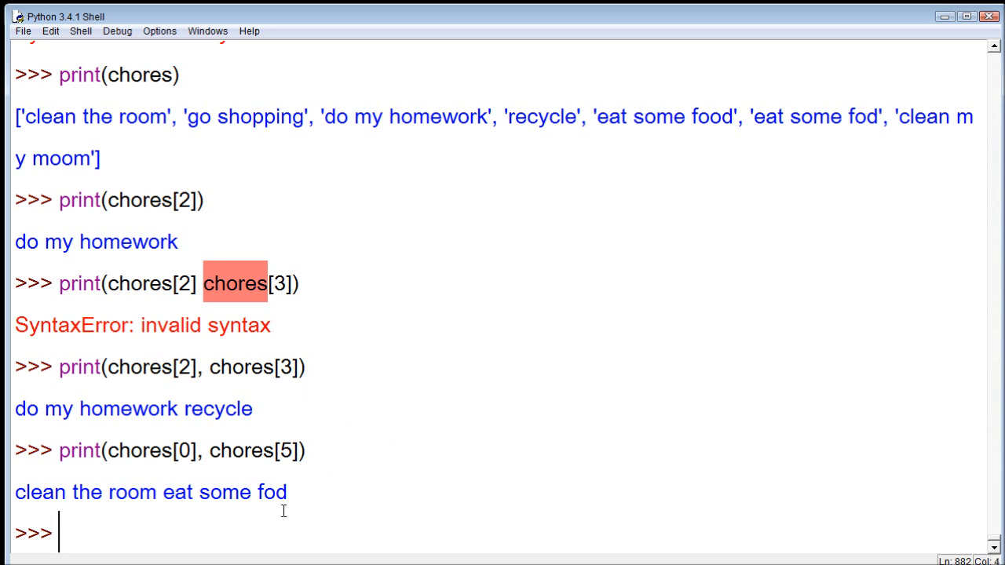
pyautogui.moveTo(301, 387)
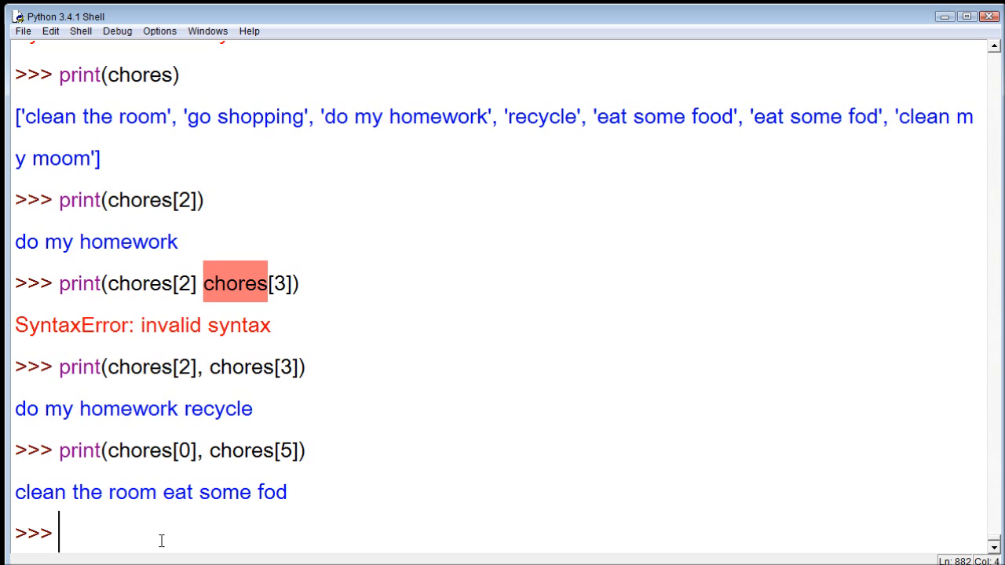
# Run print(chores[1:4]) to output ['go shopping', 'do my homework', 'recycle']
pyautogui.write('print()')
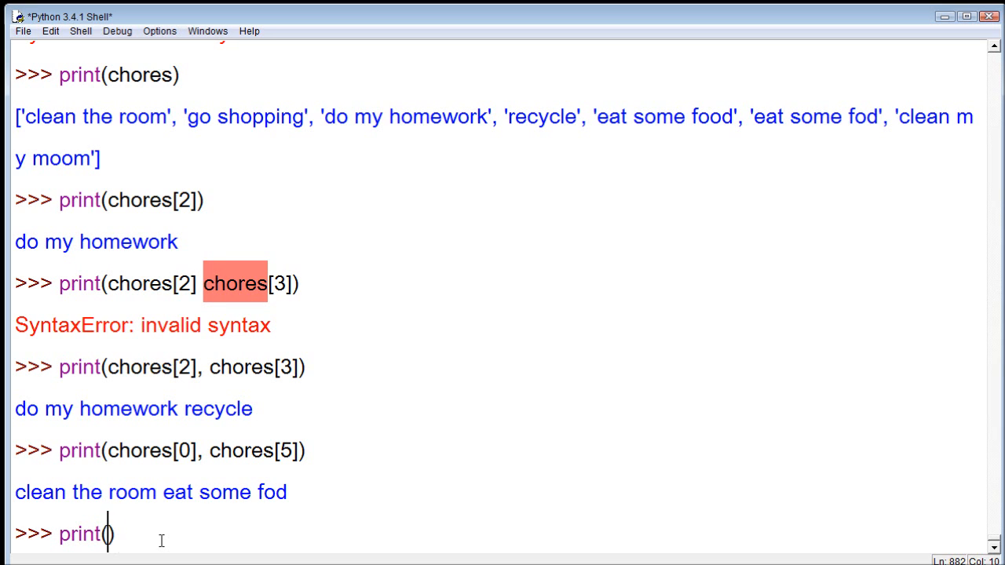
pyautogui.write('chores[')
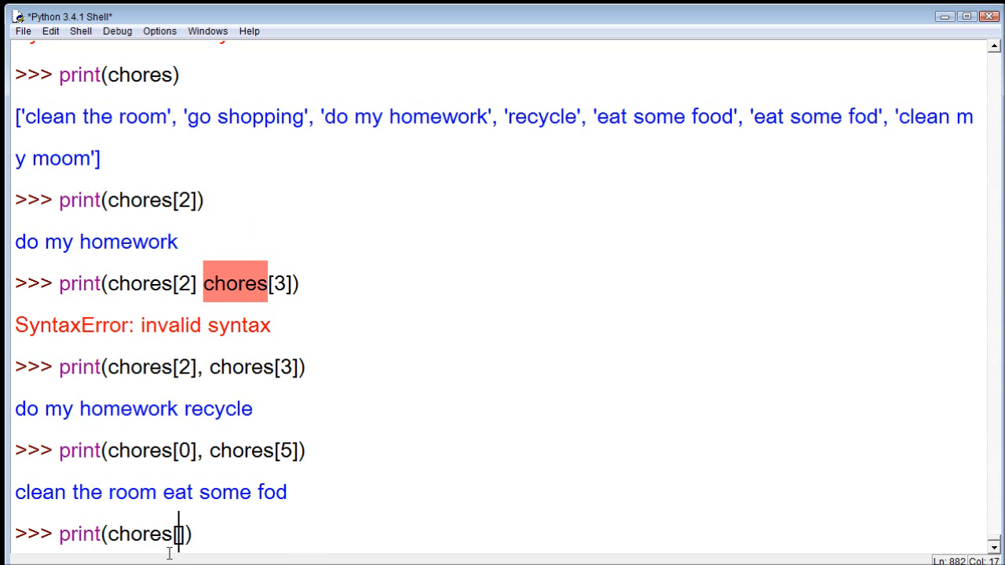
pyautogui.write('1')
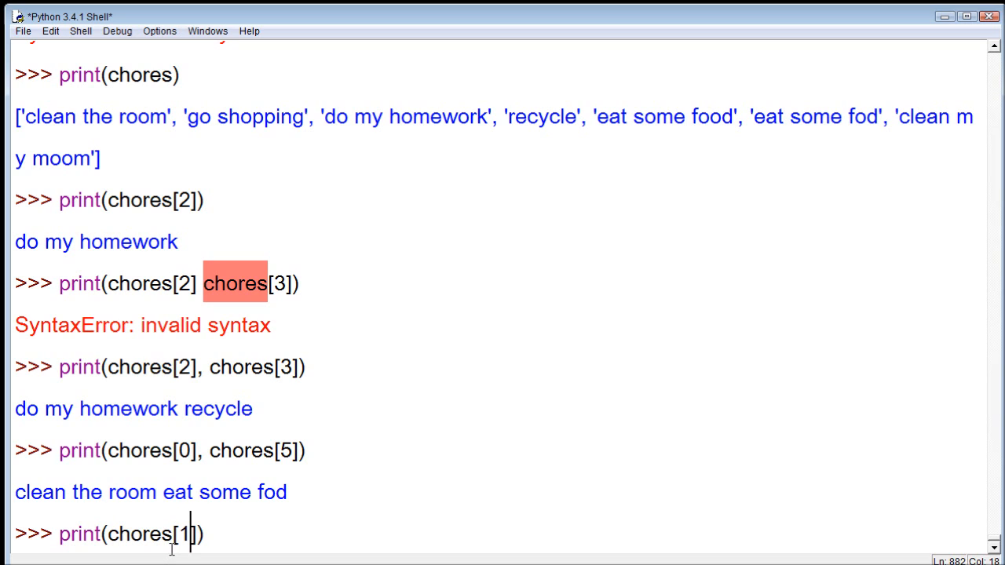
pyautogui.write(':4')
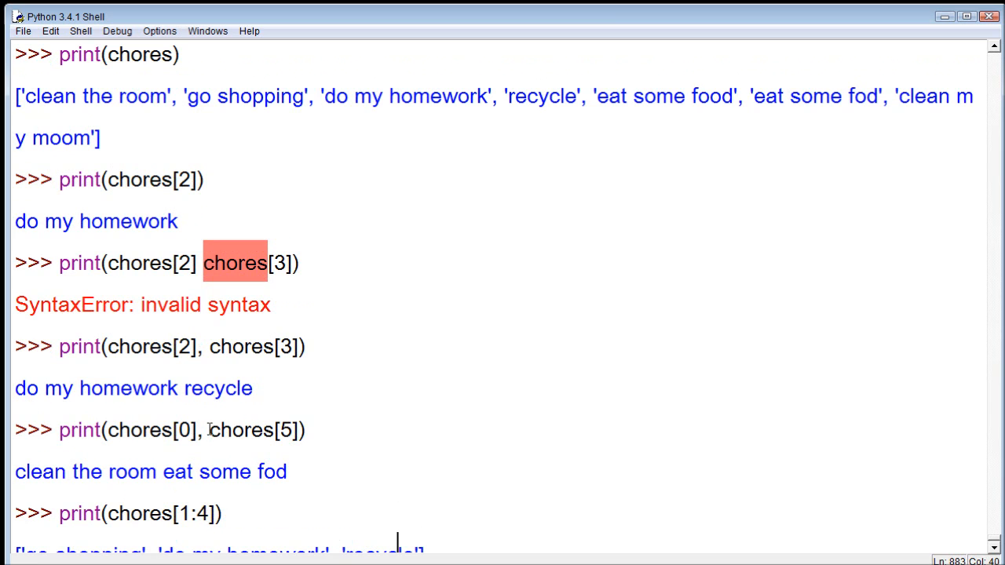
# Highlight items in the full chores list to compare them against the 1:4 slice output
pyautogui.doubleClick(182, 513)
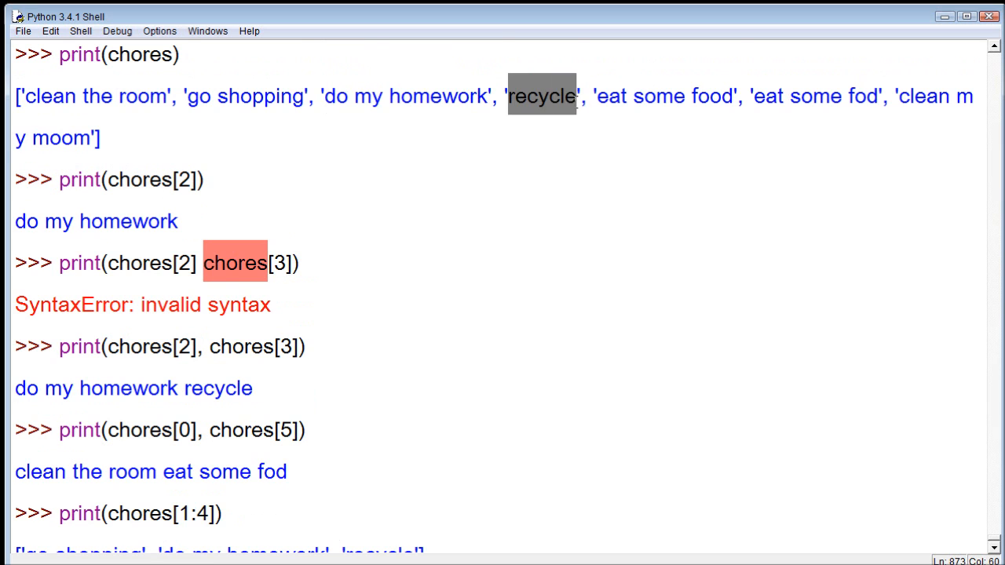
pyautogui.scroll(-3)
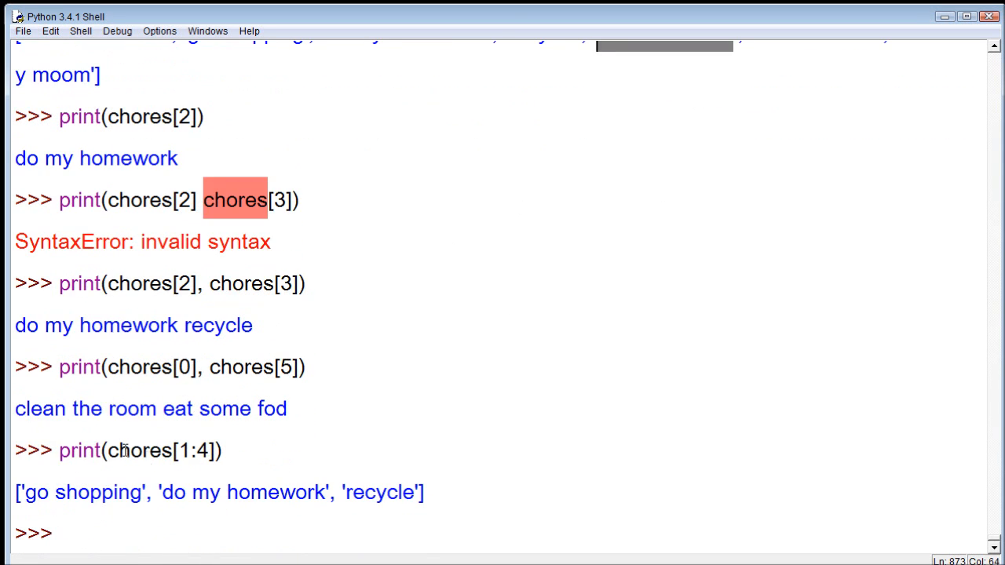
pyautogui.doubleClick(205, 449)
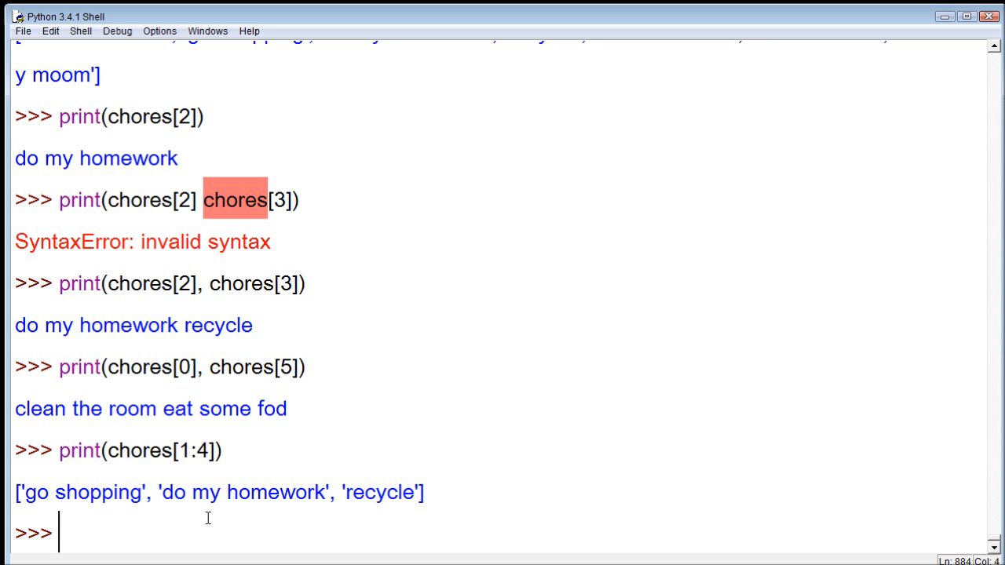
pyautogui.moveTo(202, 474)
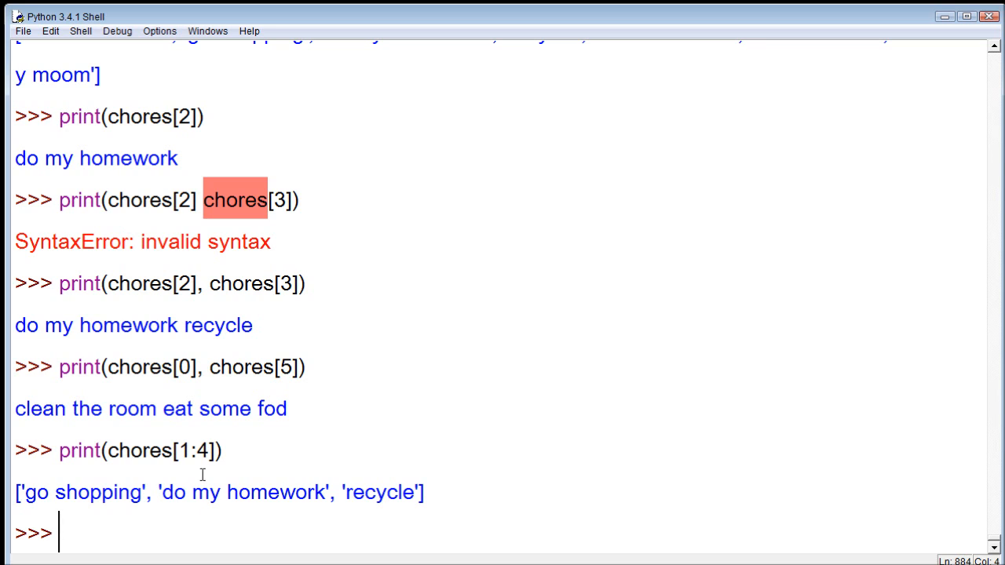
pyautogui.doubleClick(182, 449)
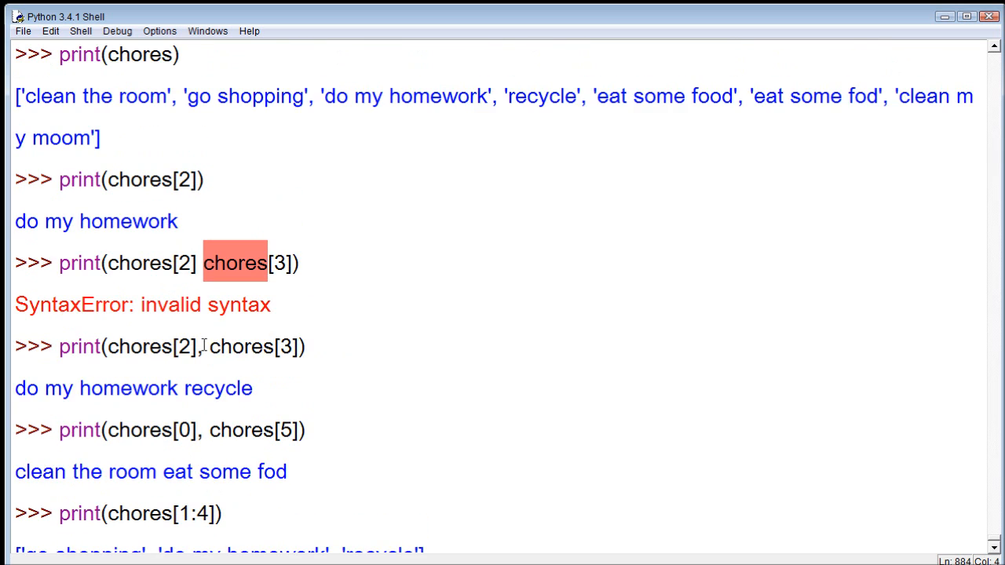
pyautogui.scroll(-3)
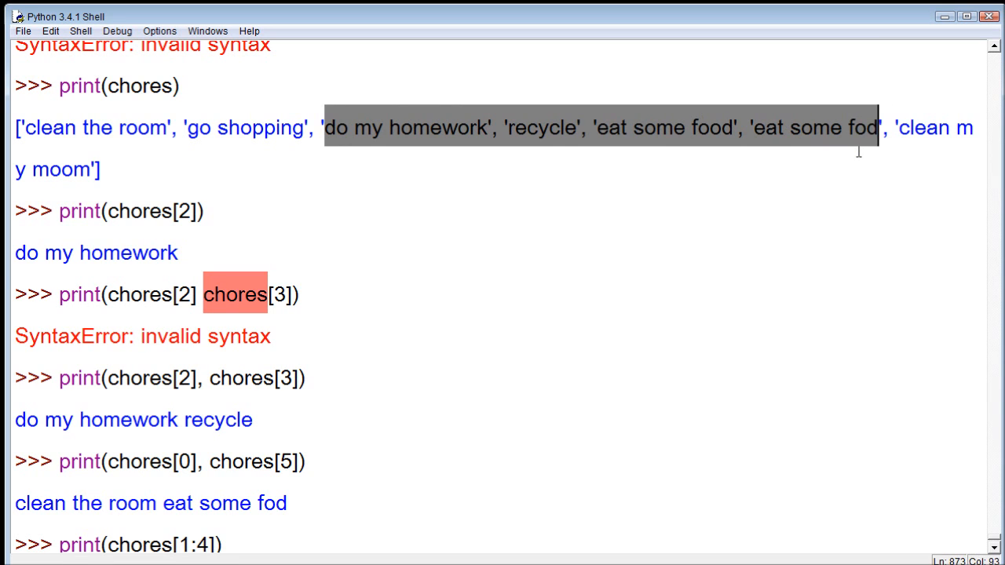
pyautogui.click(82, 127)
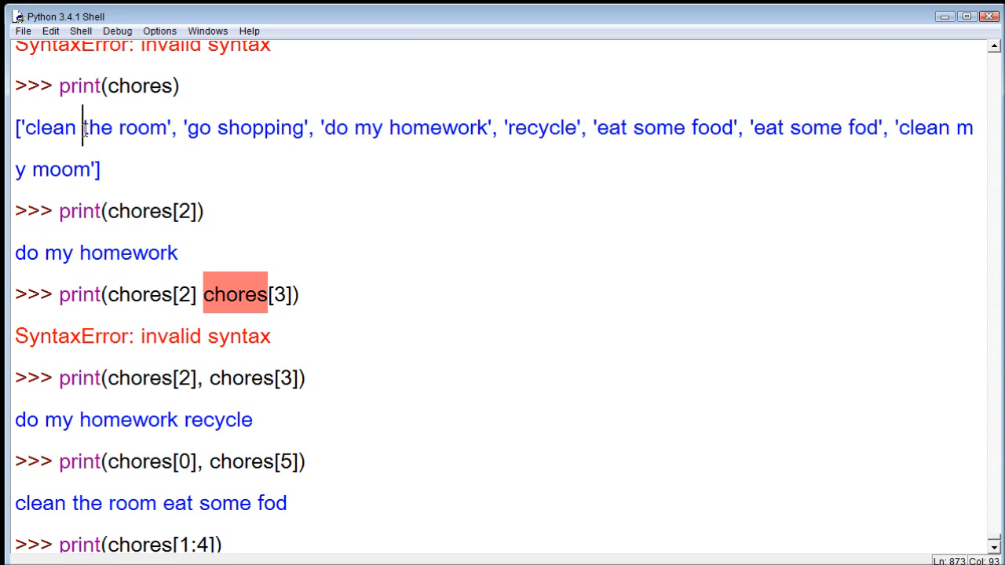
pyautogui.click(389, 127)
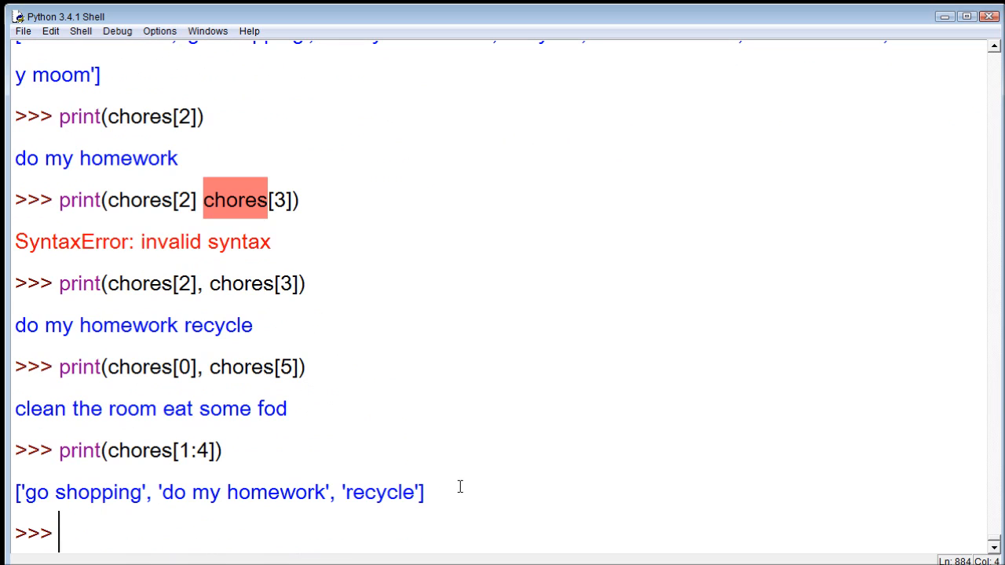
# Run print(chores[2:5]) and highlight the three items the slice covers
pyautogui.write('print(chores[1:4])')
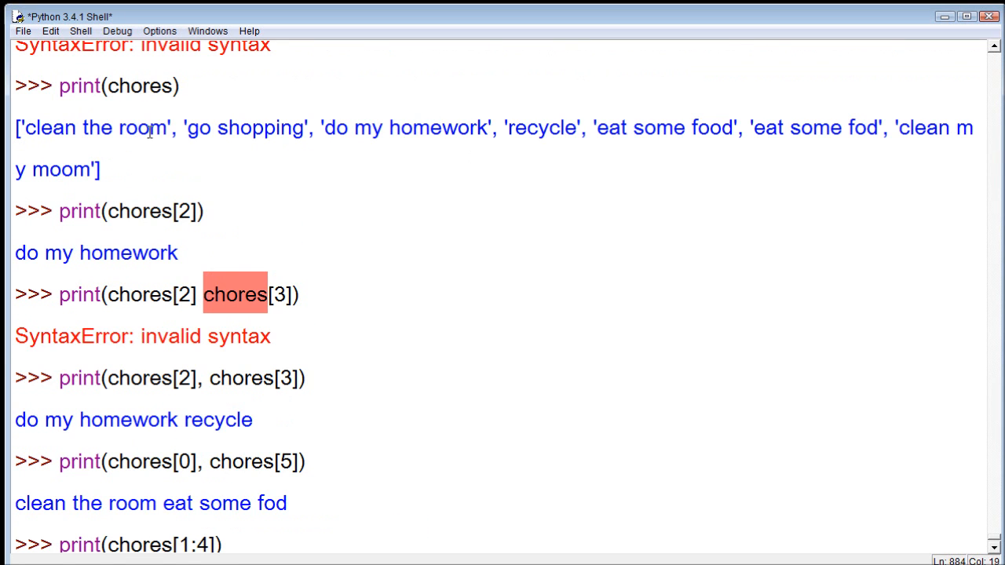
pyautogui.scroll(-3)
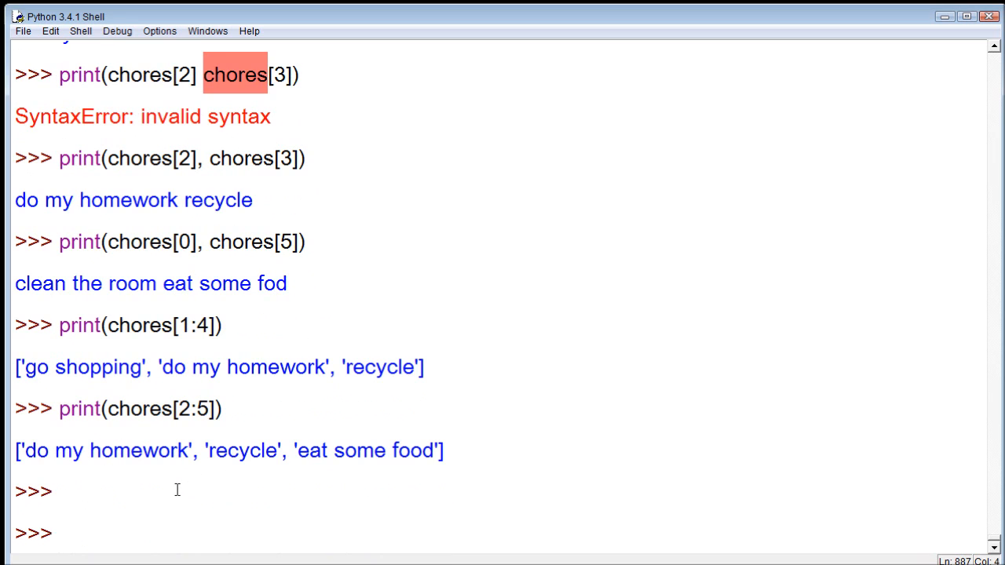
pyautogui.write('print(chores[2:5])')
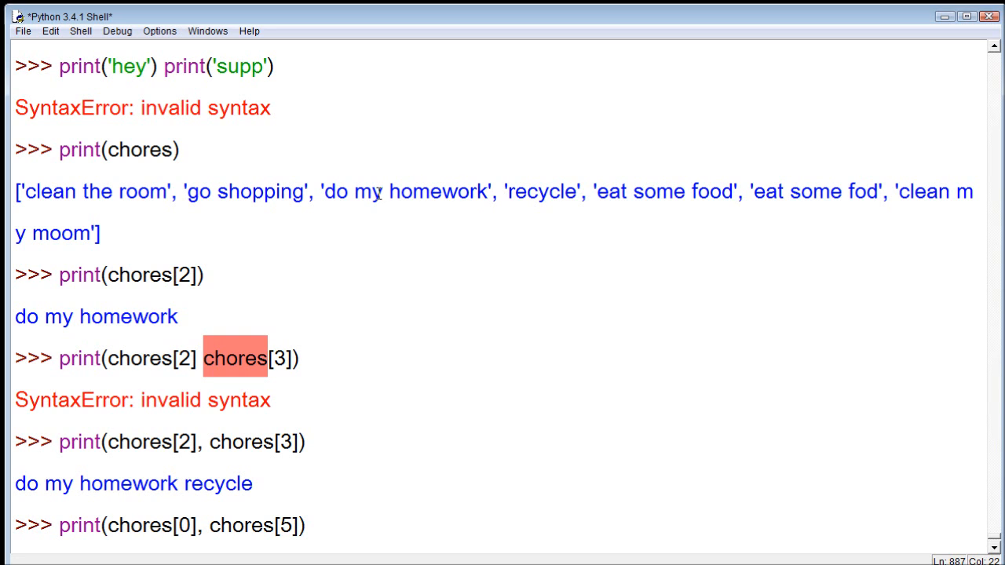
pyautogui.click(228, 191)
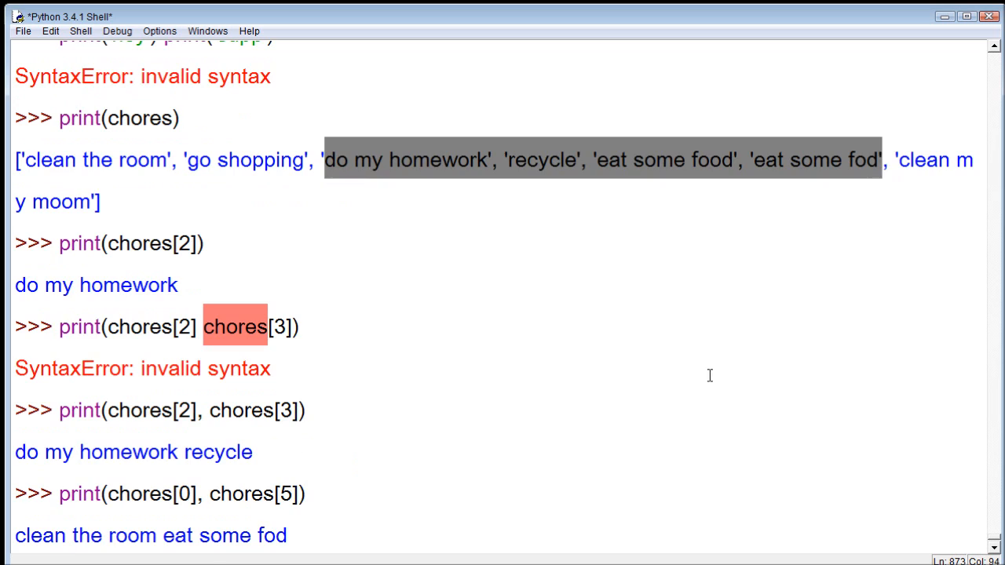
# Run print(chores[2:6]), whose four items end with 'eat some fod', and begin a numbers assignment
pyautogui.scroll(-3)
pyautogui.write('print(chores[2:6])')
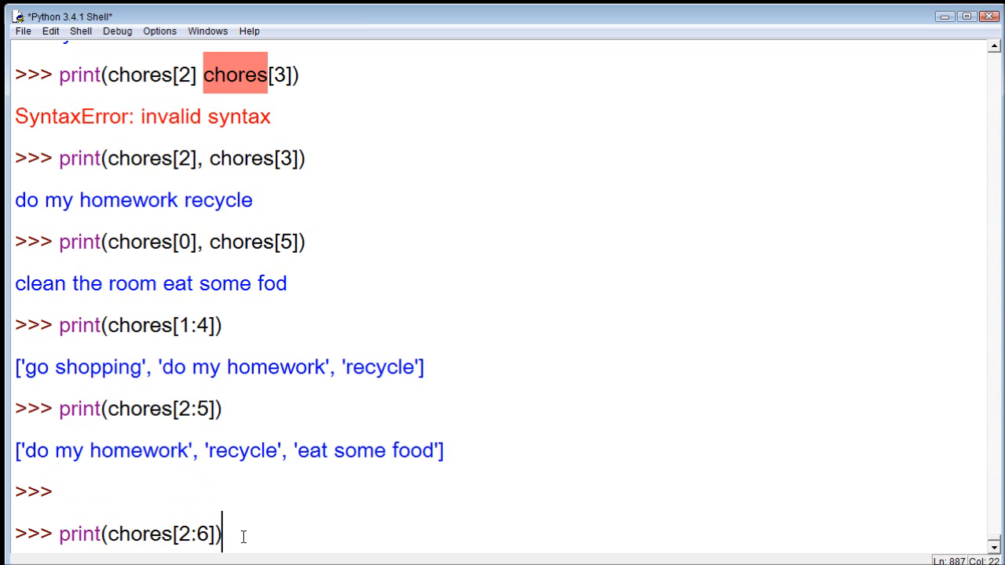
pyautogui.press('Return')
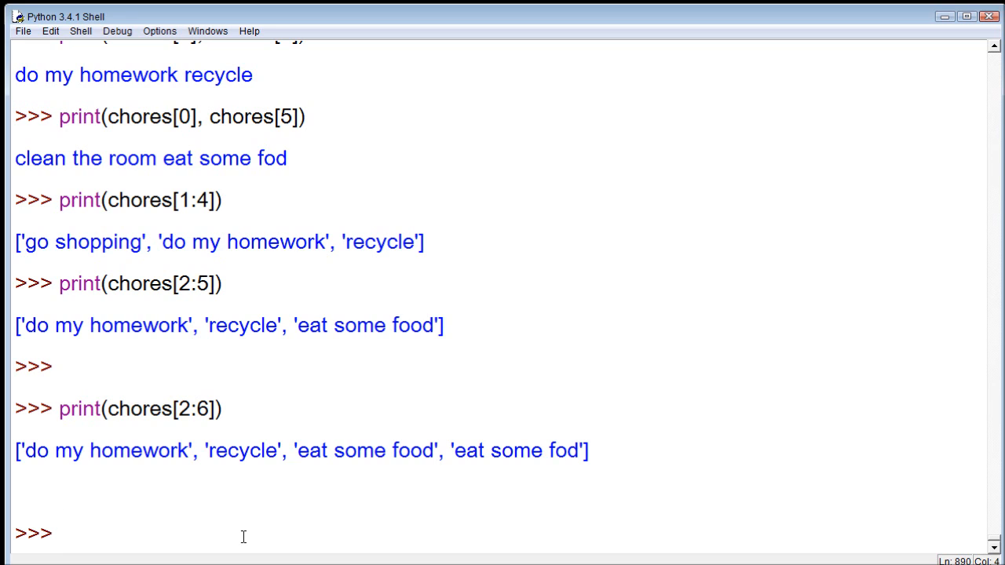
pyautogui.write('numbers =')
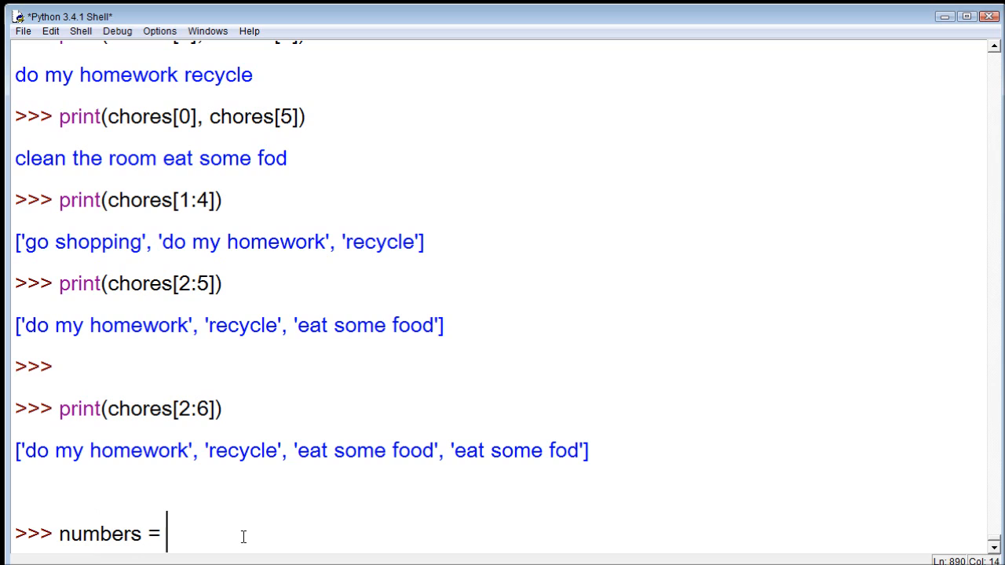
# Assign numbers = [5, 3, 7, 54345, 645, 232, 6567, 989, 12312]
pyautogui.write('[5')
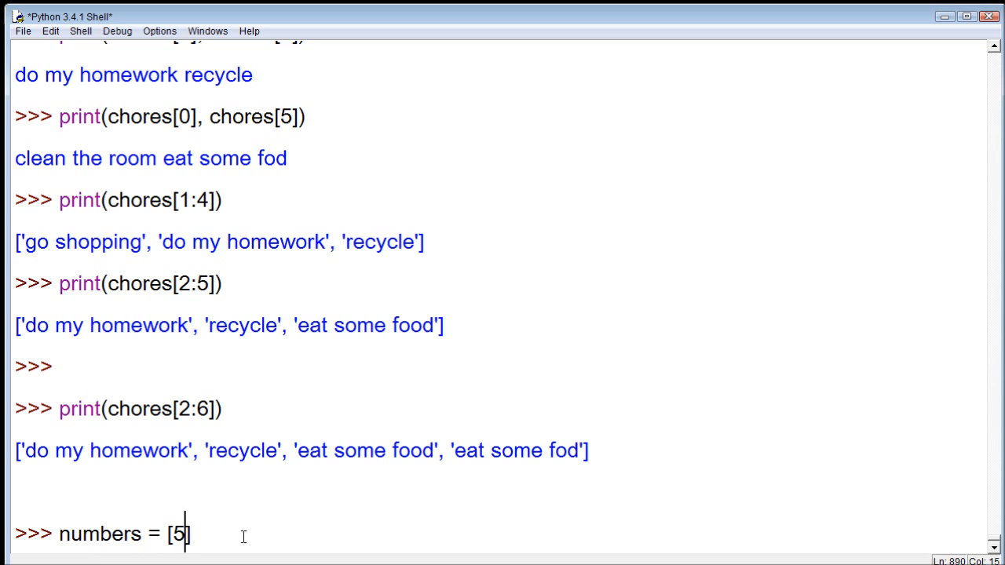
pyautogui.write(', 3, 7,')
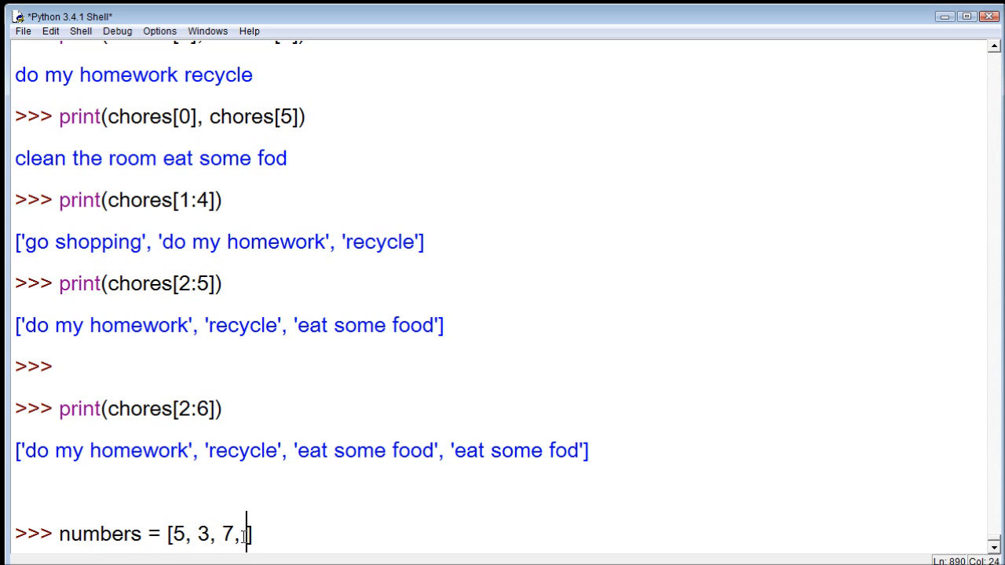
pyautogui.write('54345, 645, 23]')
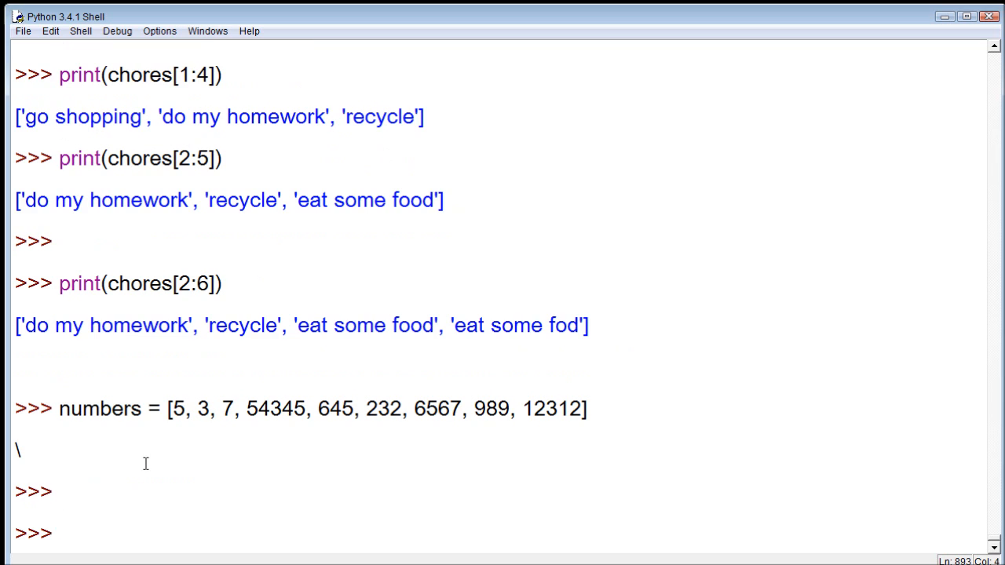
pyautogui.write('numbers = [5, 3, 7, 54345, 645, 232, 6567, 989, 12312]')
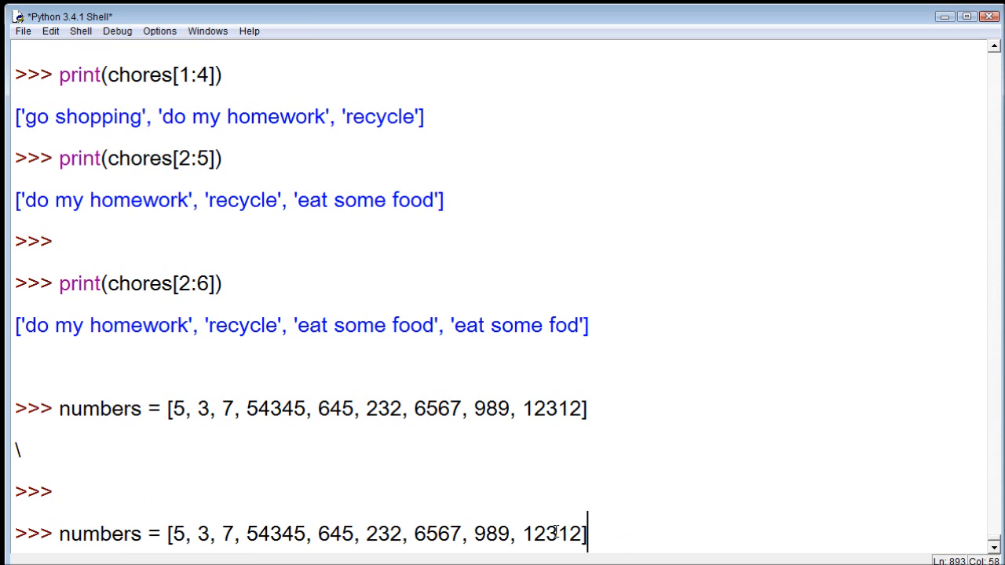
# Enter print(numbers) below the new list assignment
pyautogui.write('print')
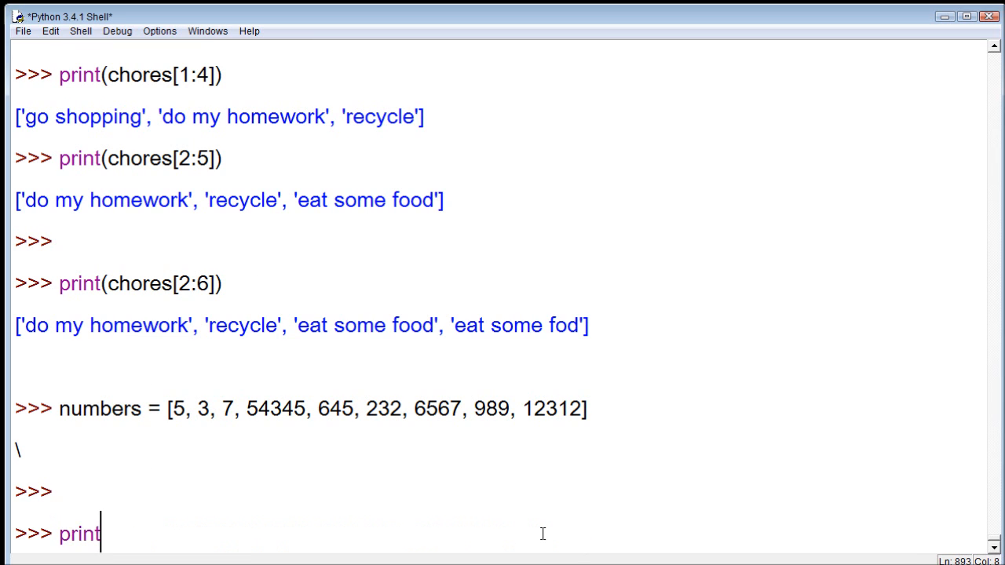
pyautogui.write('();')
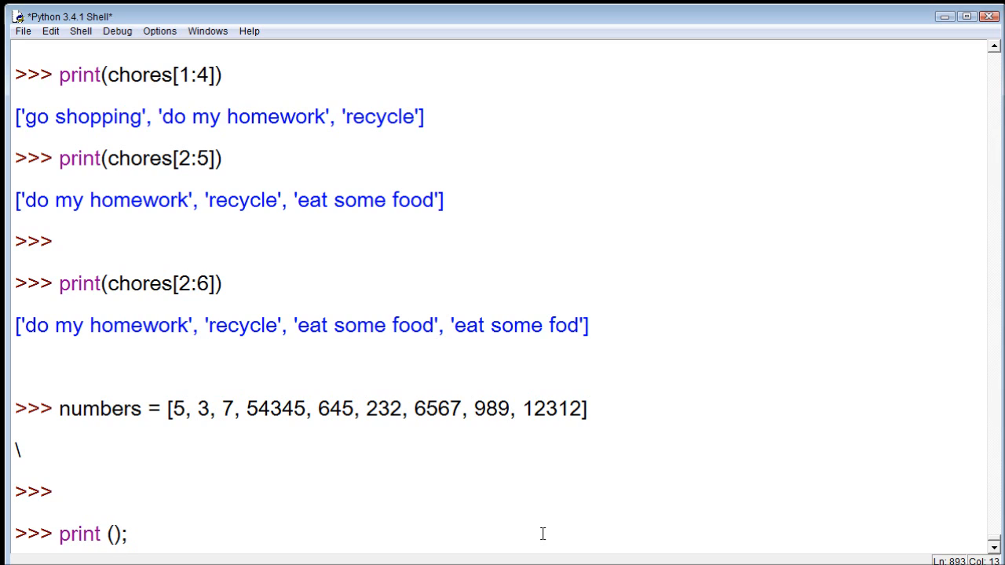
pyautogui.write('numb')
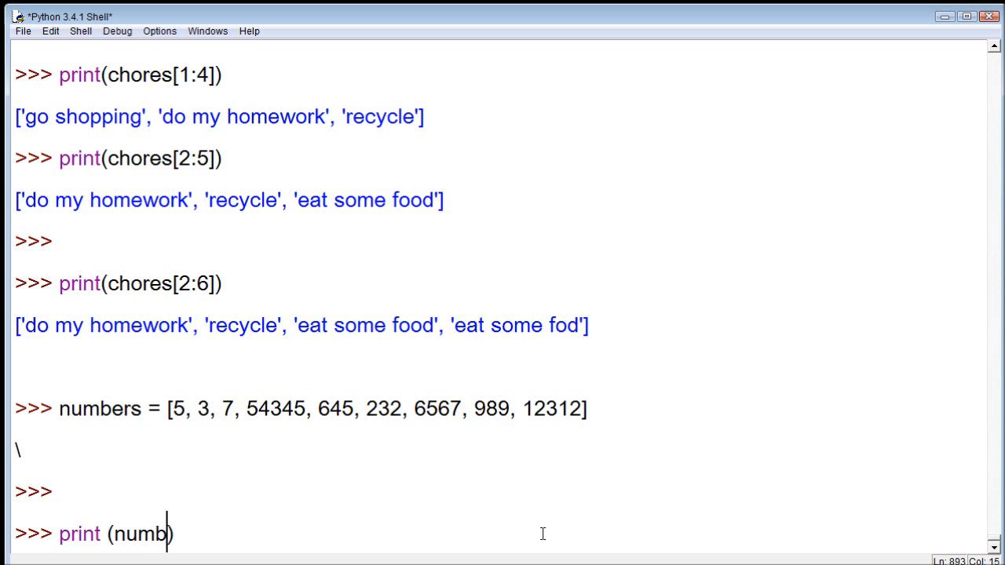
pyautogui.write('ers')
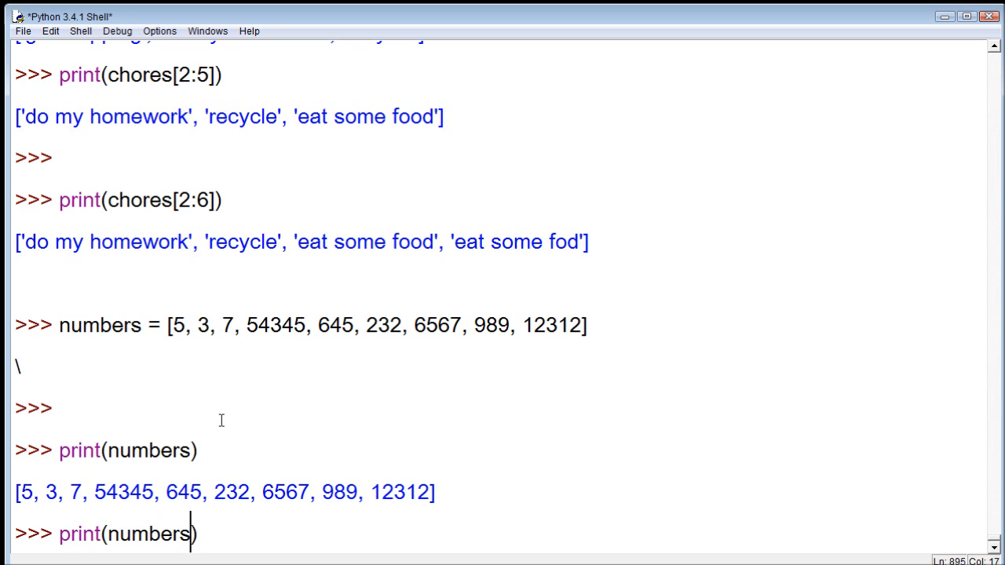
# Run print(numbers [2]) so the item at index 2 prints 7
pyautogui.write('[2]')
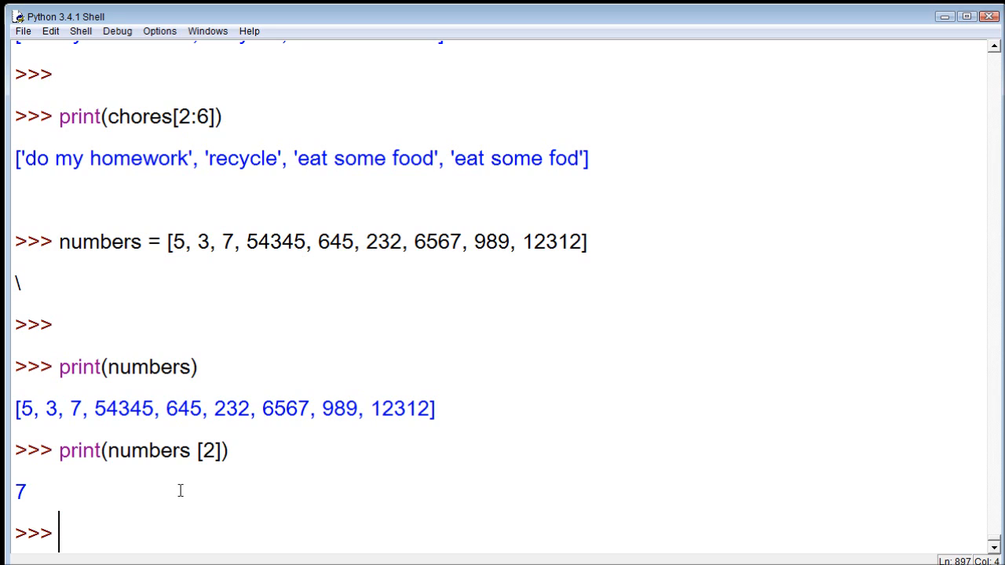
# Start my_favorite_things = ['bright morning sunshine' 73, mixing a string and a number
pyautogui.write('my_fa')
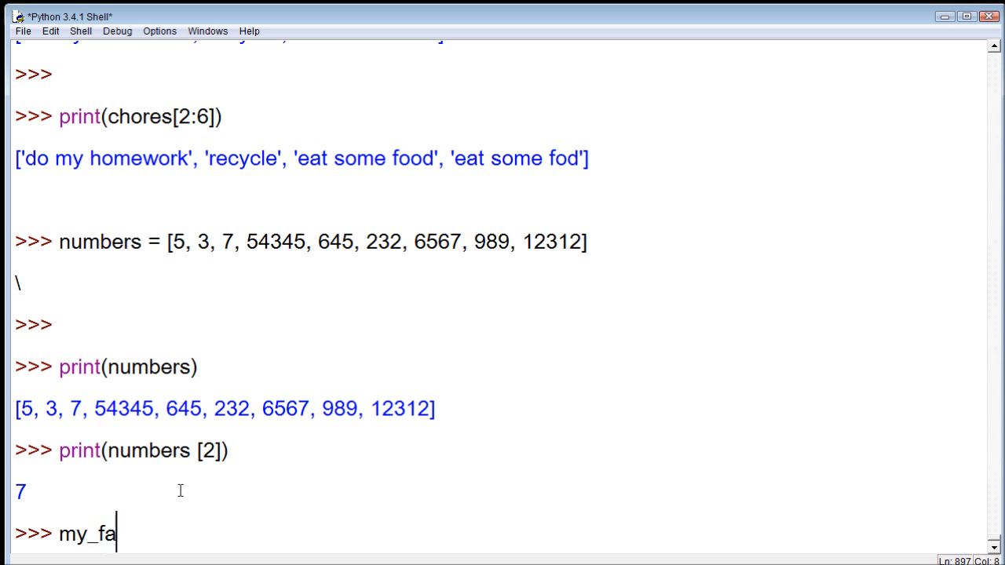
pyautogui.write('vorite_t')
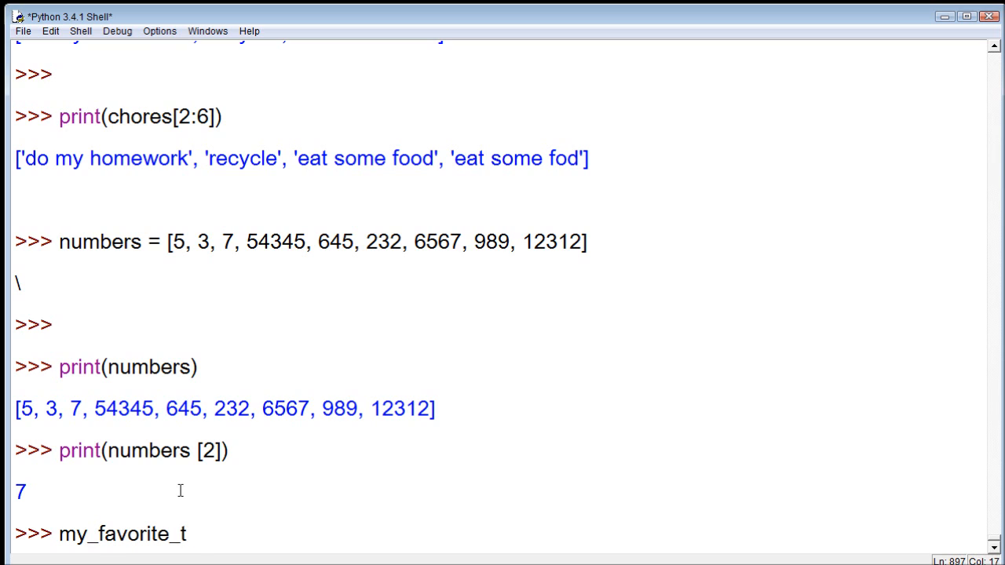
pyautogui.write('hings [')
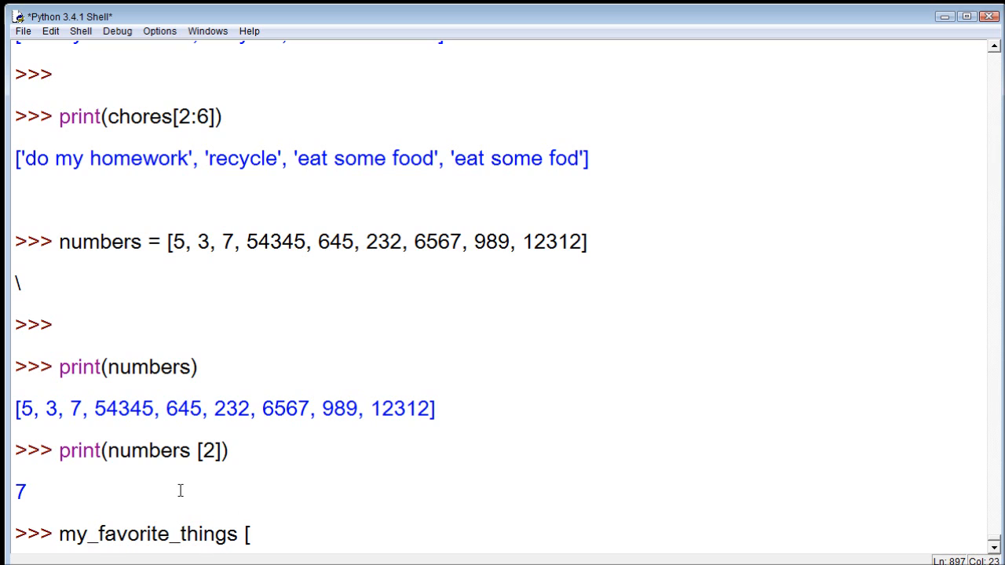
pyautogui.write('=')
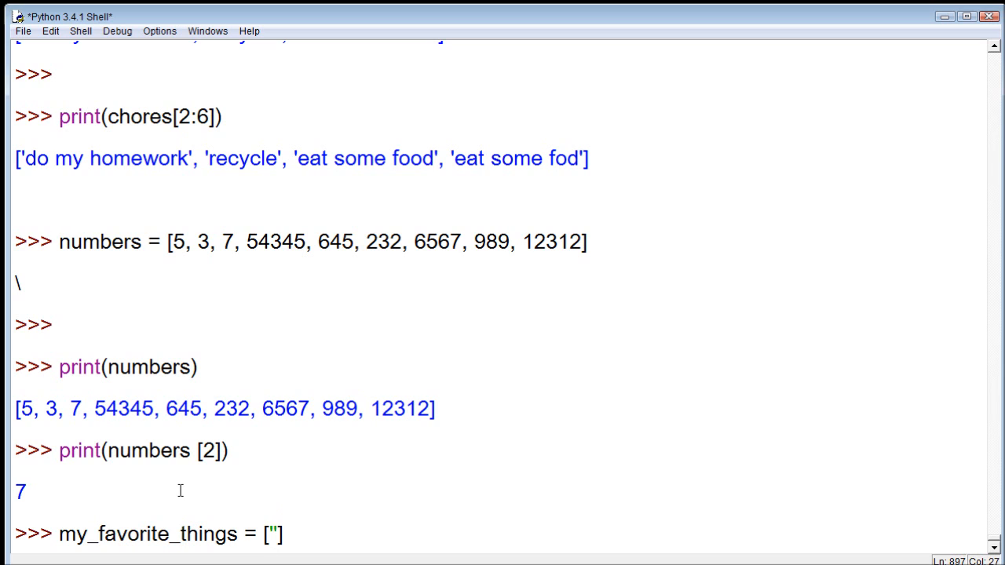
pyautogui.write('bright mor')
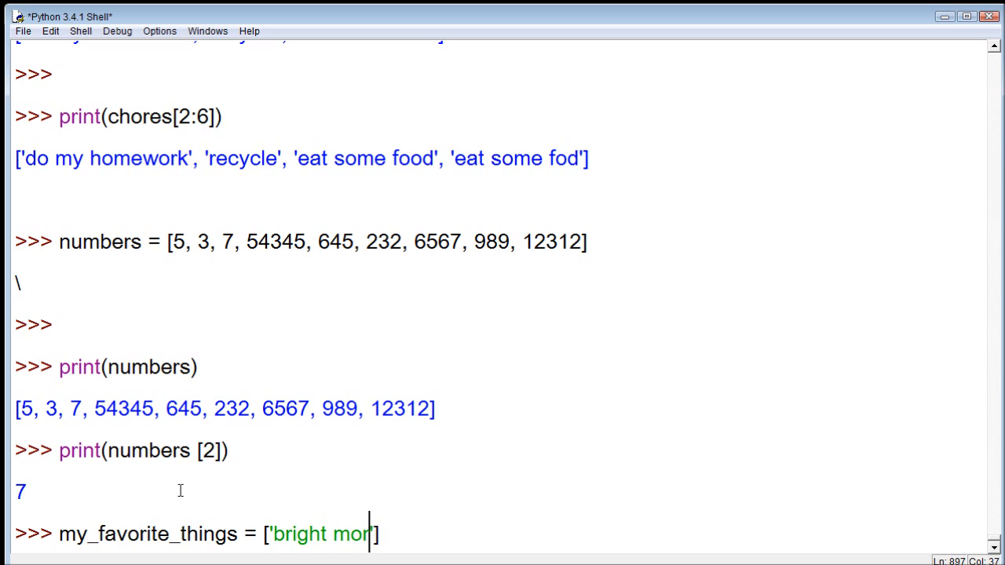
pyautogui.write('ning')
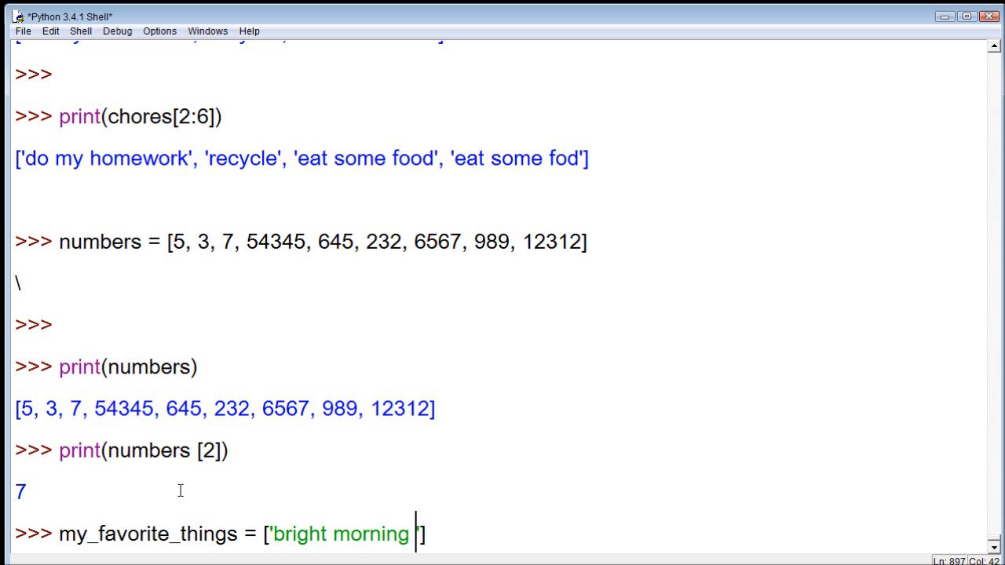
pyautogui.write('sunshine')
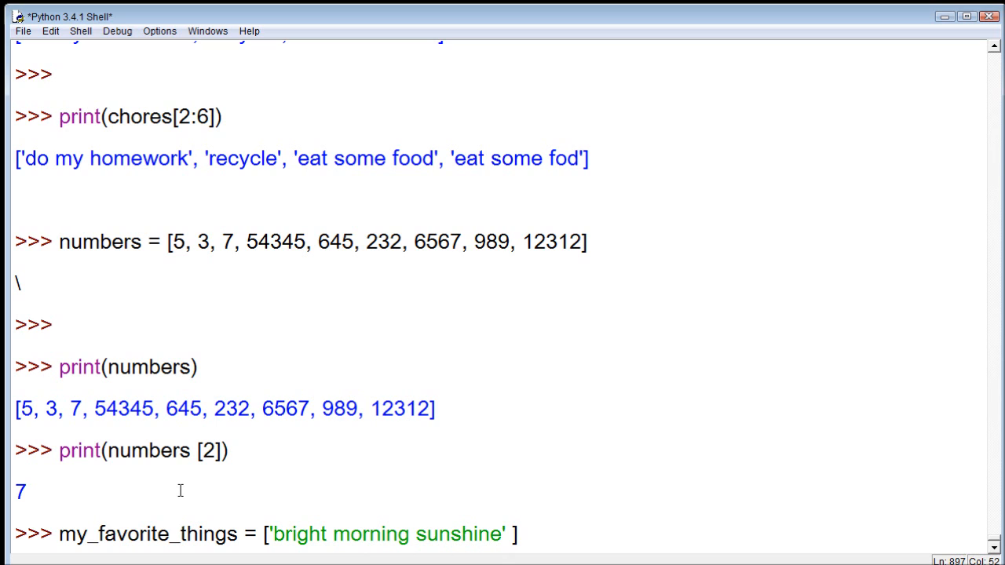
pyautogui.write('73')
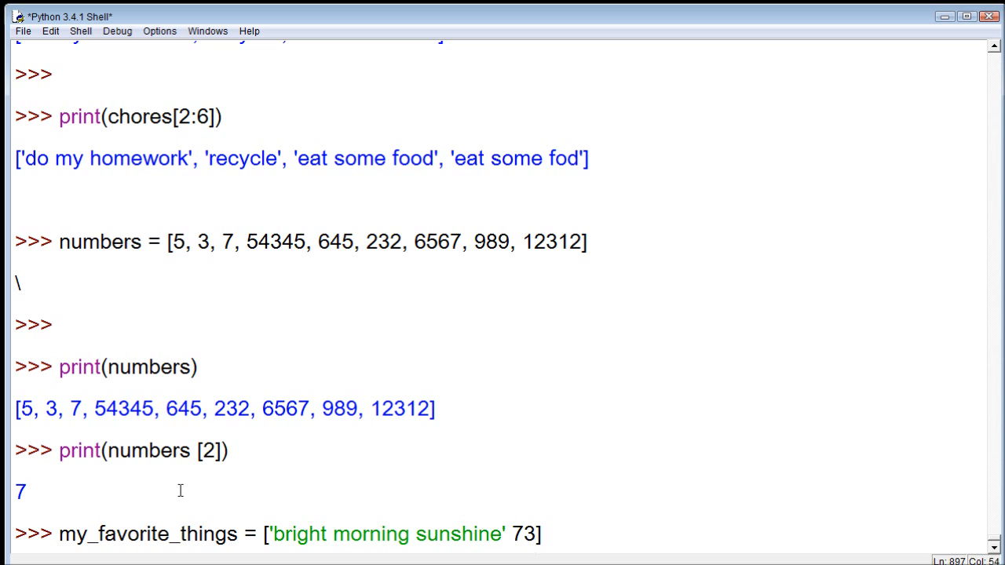
pyautogui.write(',')
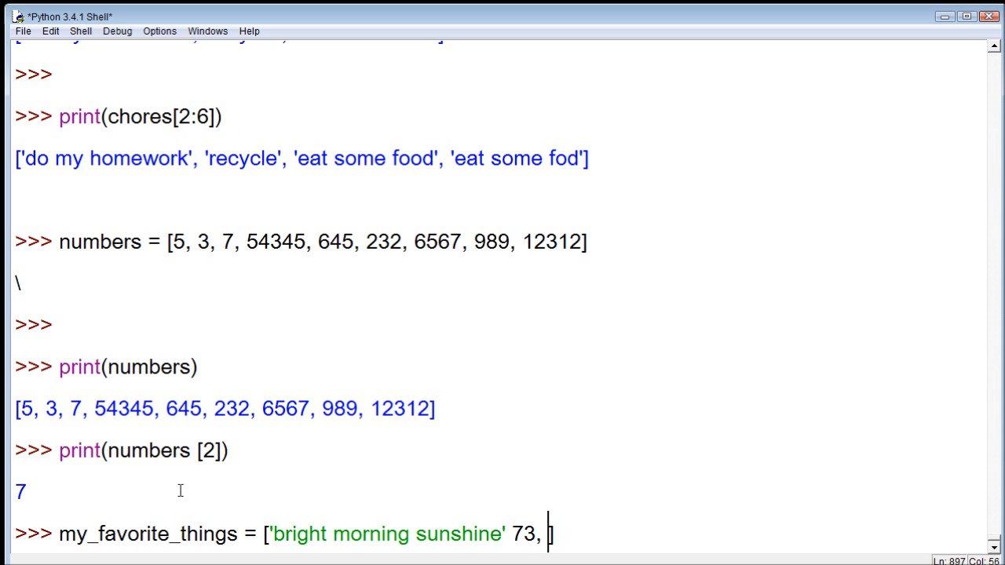
# Continue the list with 'the smell of nail polish remover', 43, 6 and a further 'hdfg string
pyautogui.write("'")
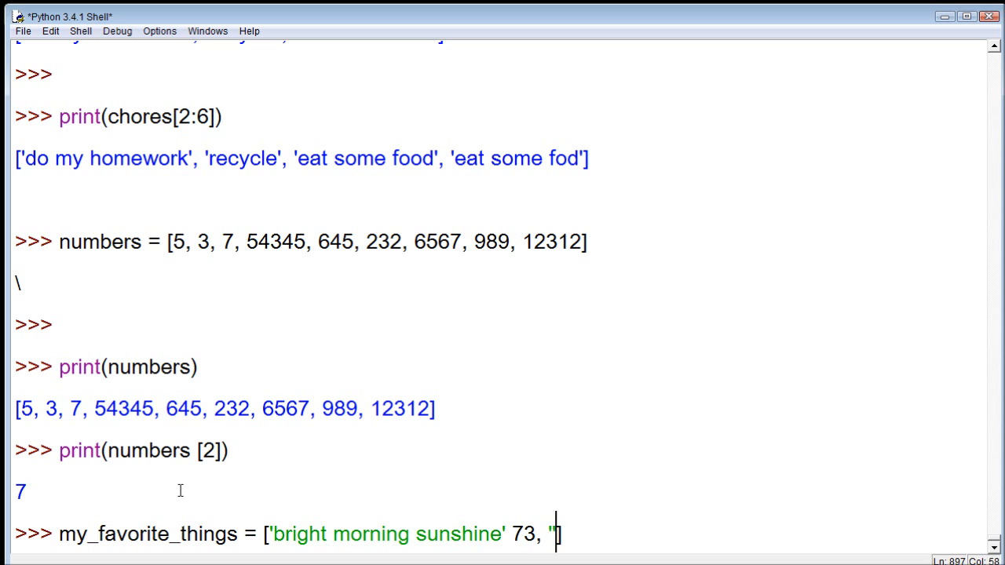
pyautogui.write('the s')
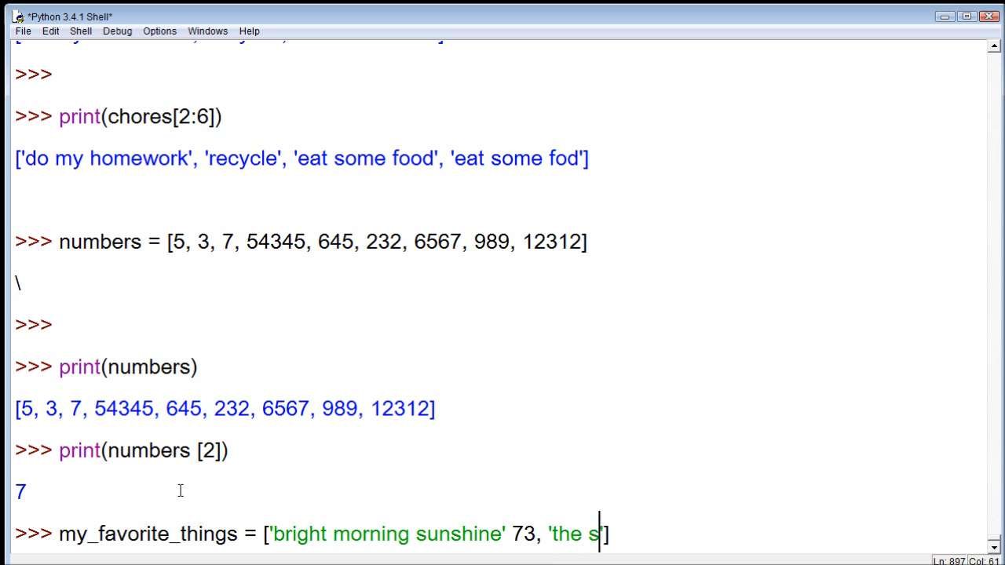
pyautogui.write('mell of nail')
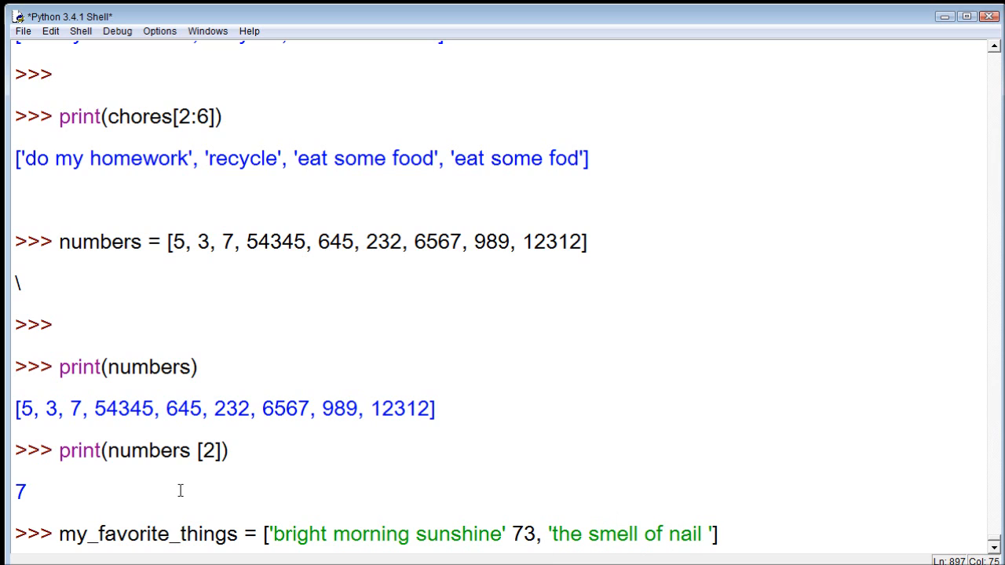
pyautogui.write('polish rmeomver')
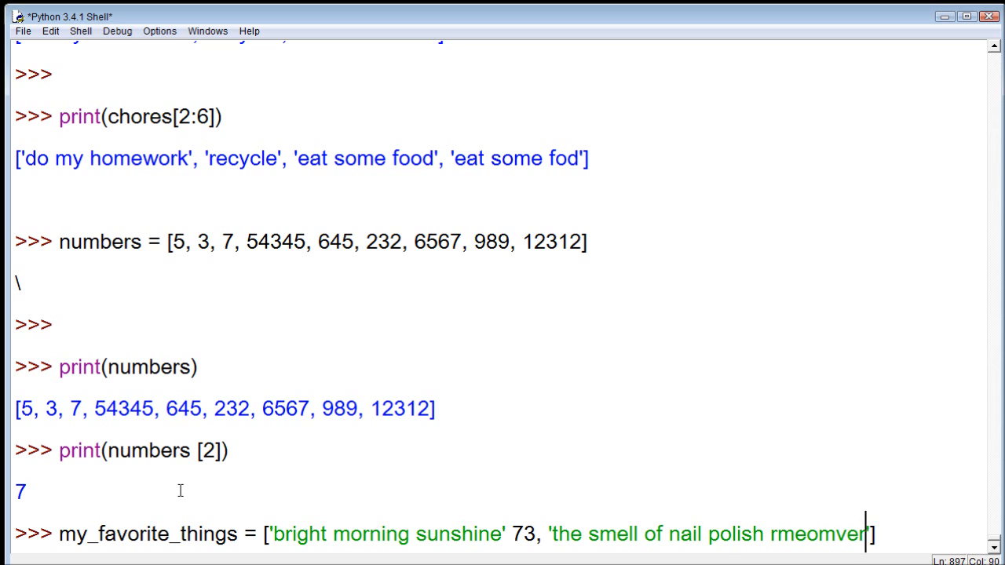
pyautogui.write(',')
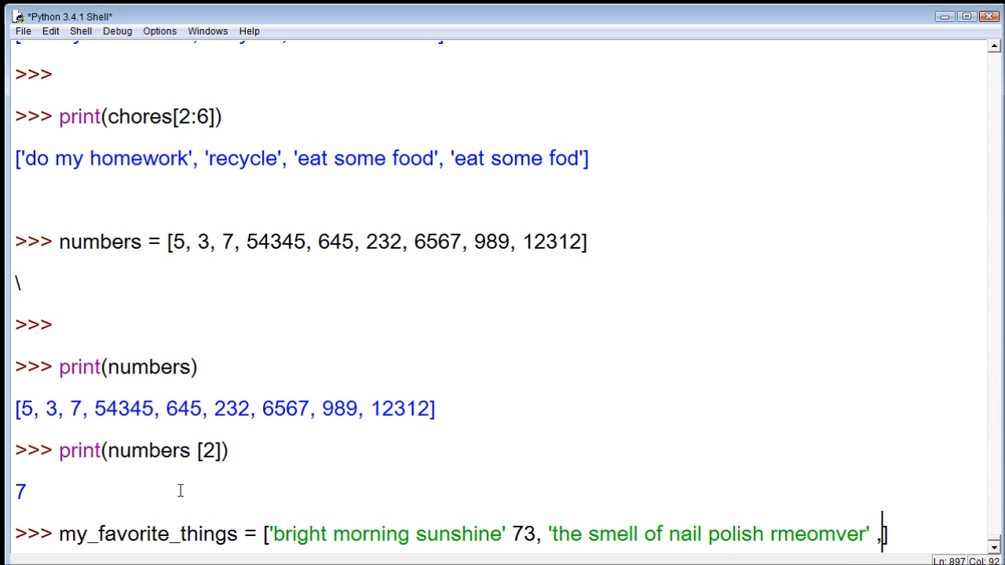
pyautogui.write('43]')
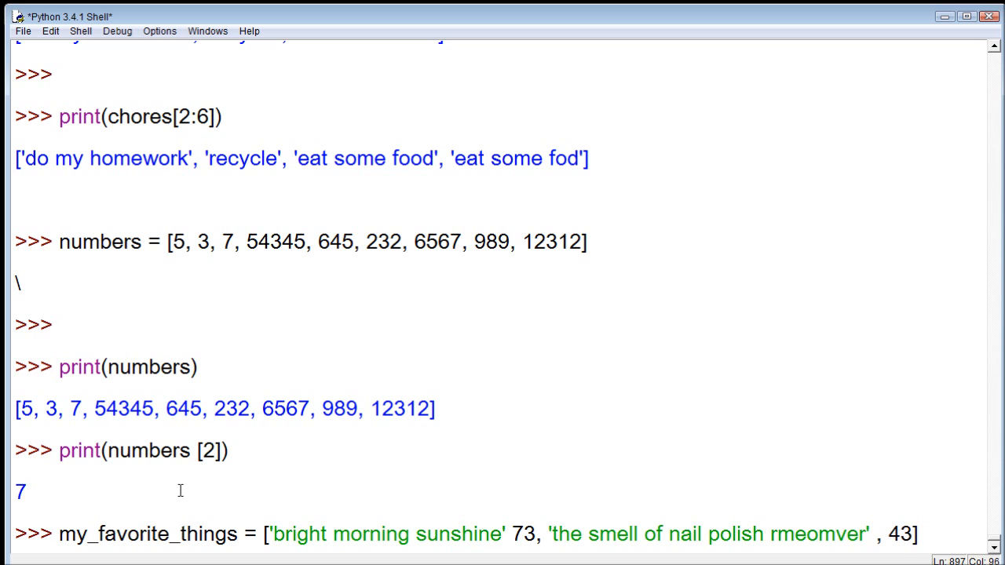
pyautogui.write(']')
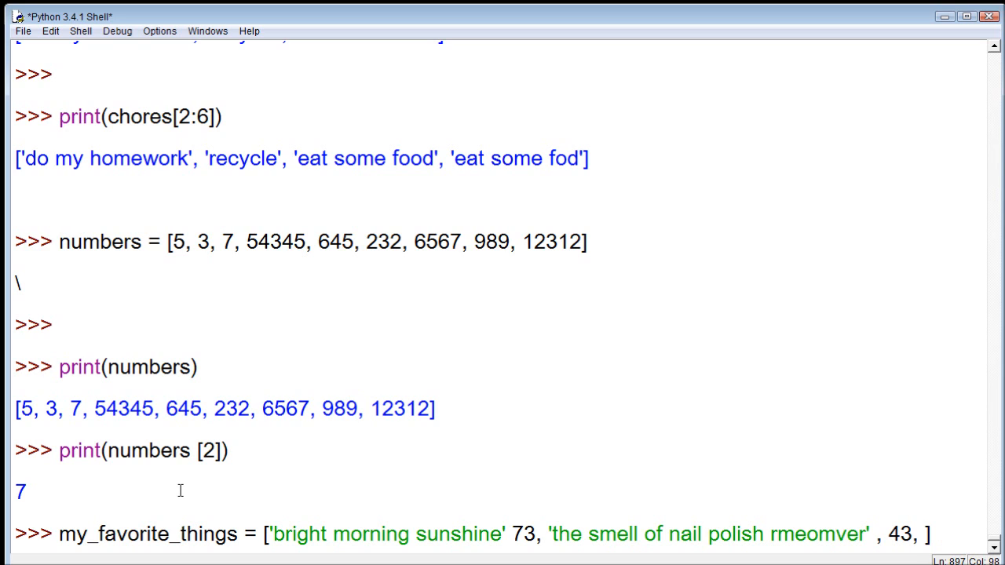
pyautogui.write('6,')
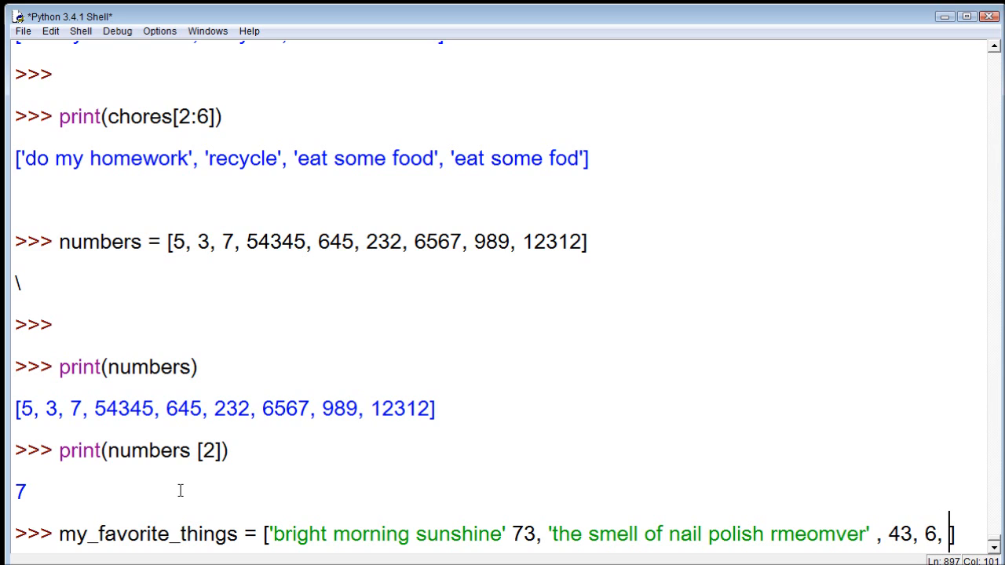
pyautogui.write("'hdfghfghfghfghfgh'")
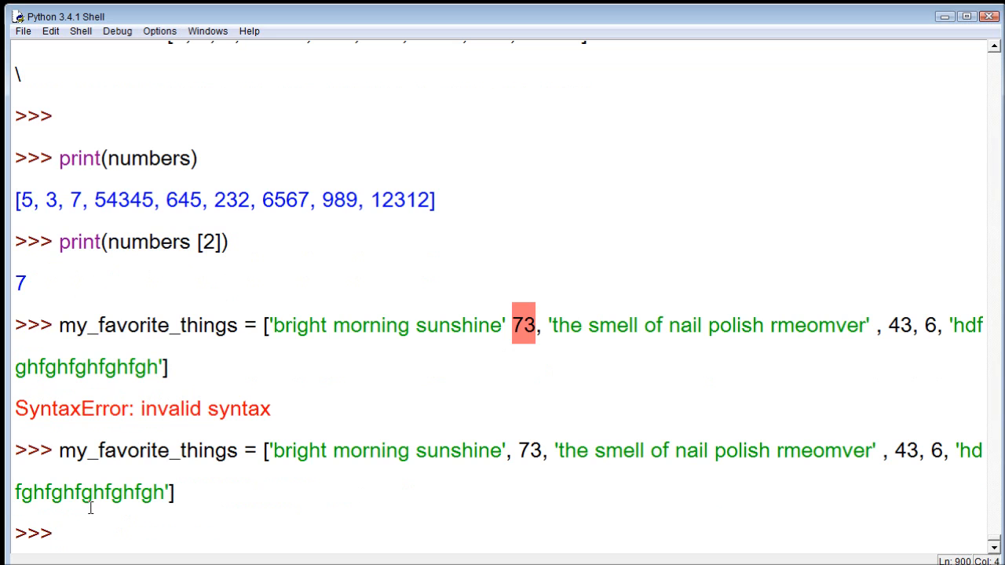
# Enter print(my_favorite_thn); at the new prompt to print the my_favorite_things list
pyautogui.write('p')
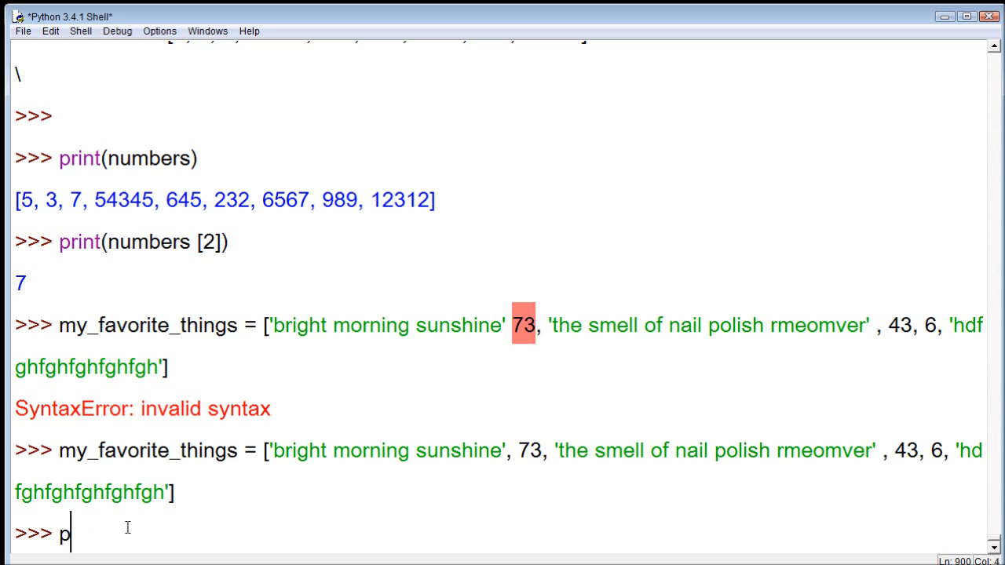
pyautogui.write('rint();')
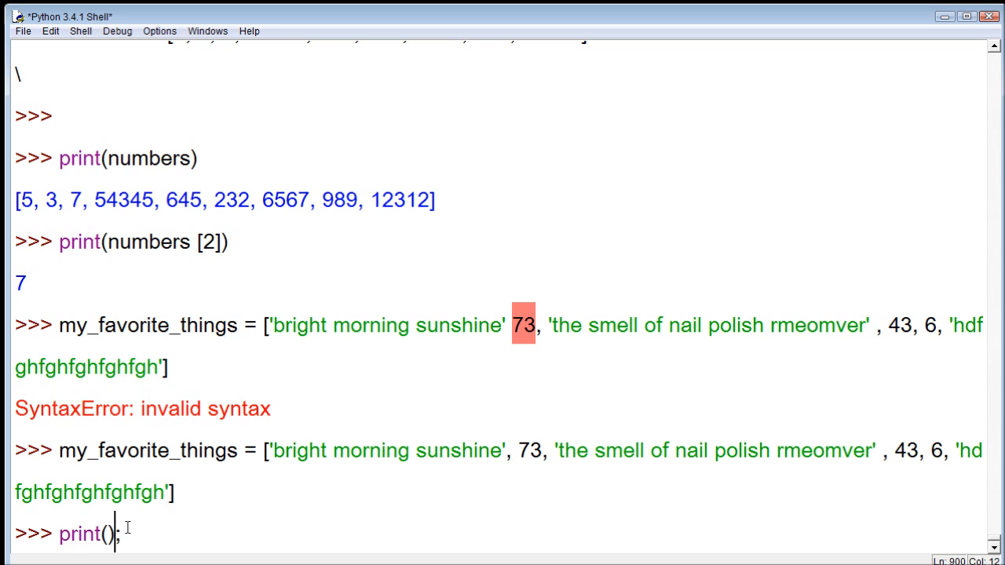
pyautogui.write('my_fa')
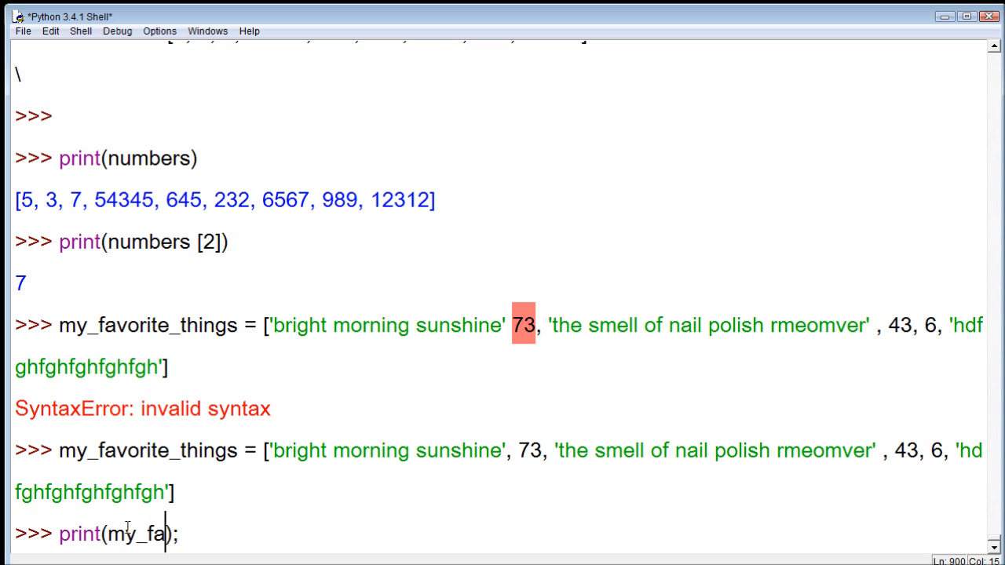
pyautogui.write('vorite_thn')
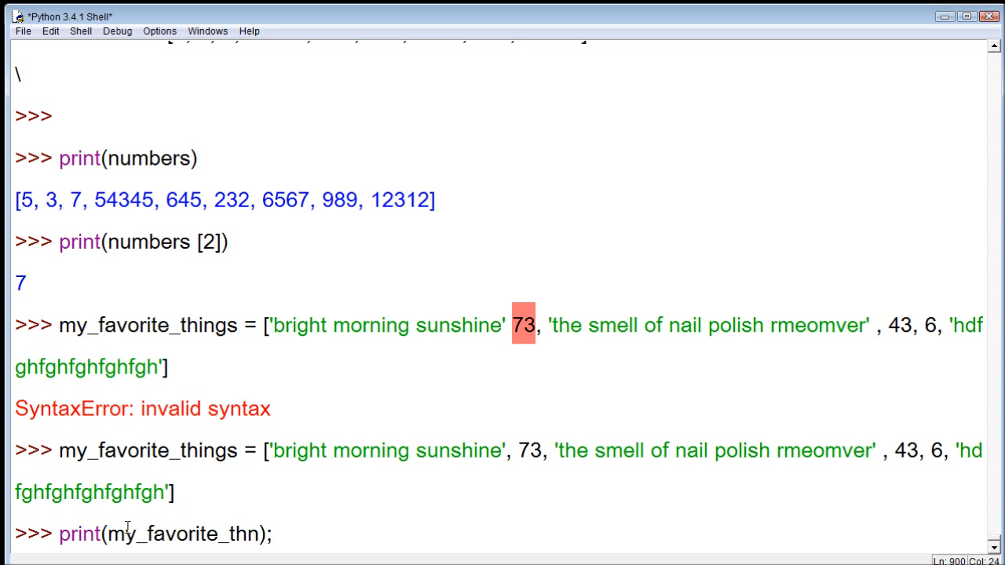